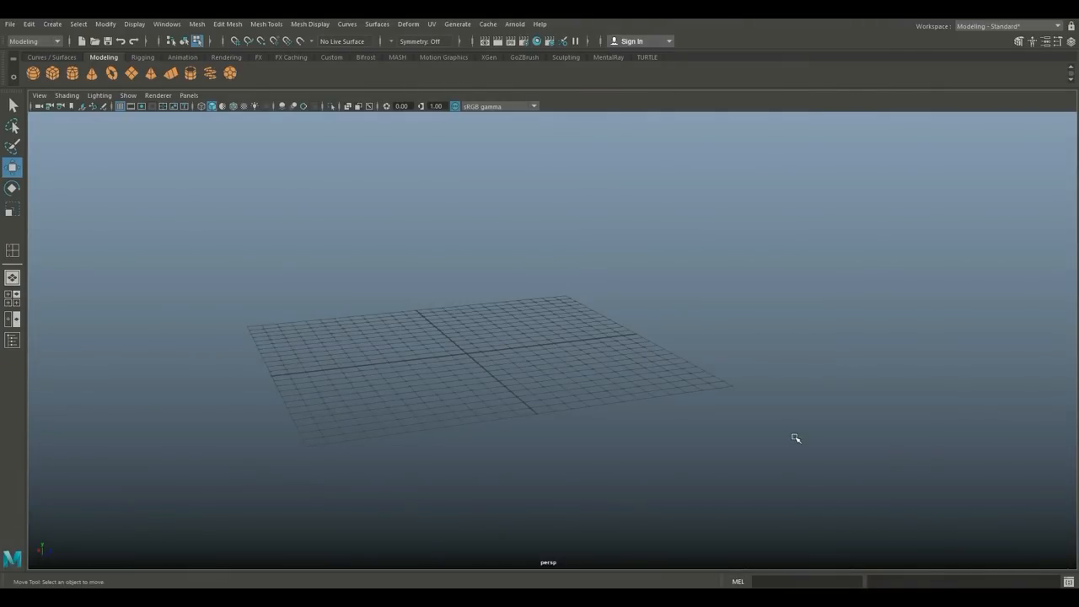
{"action": "mouse_move", "coordinate": [293, 266]}
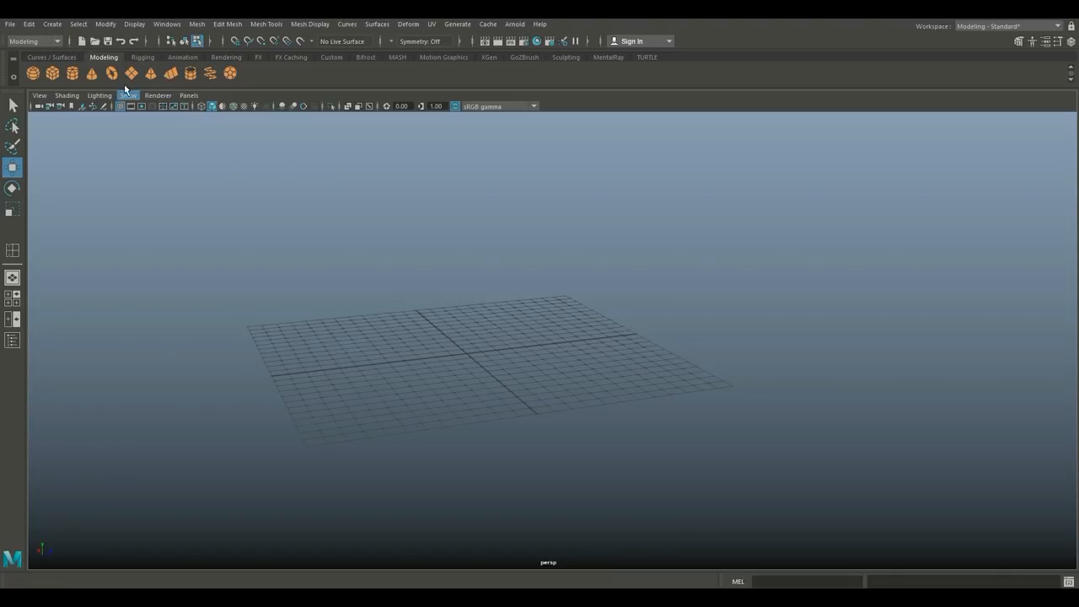
Create a polygon plane with 4 by 4 subdivisions and scale it up across the grid.
{"action": "left_click", "coordinate": [465, 352]}
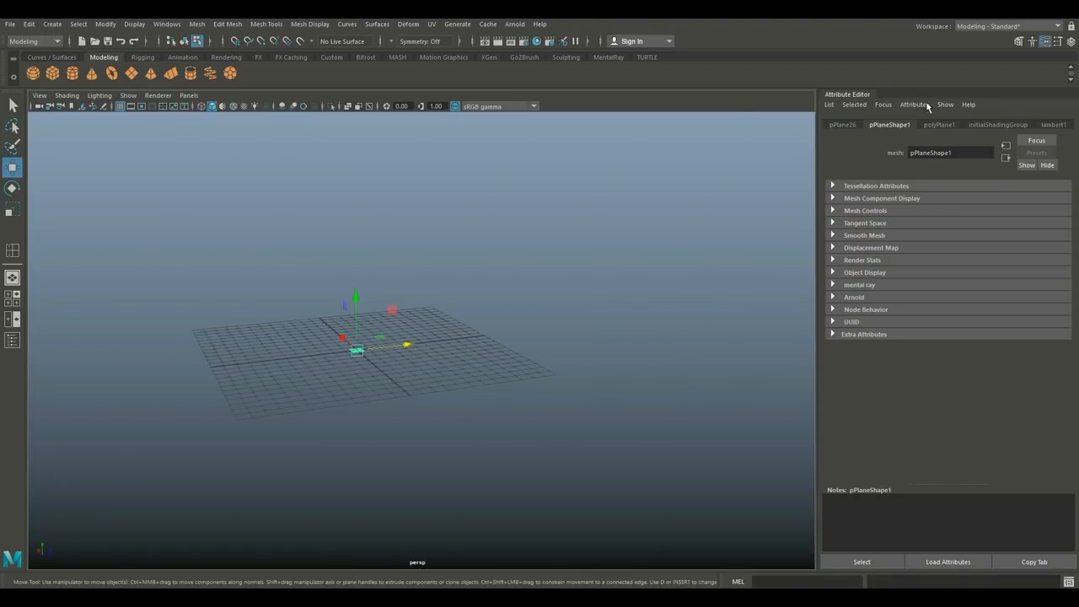
{"action": "left_click", "coordinate": [938, 125]}
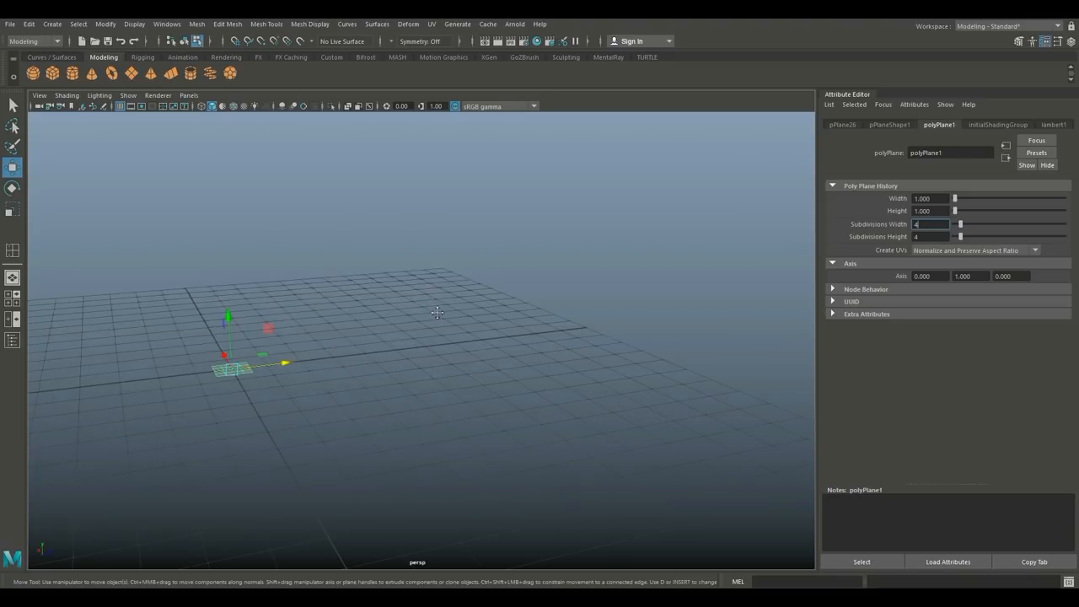
{"action": "left_click_drag", "start_coordinate": [437, 312], "coordinate": [563, 177]}
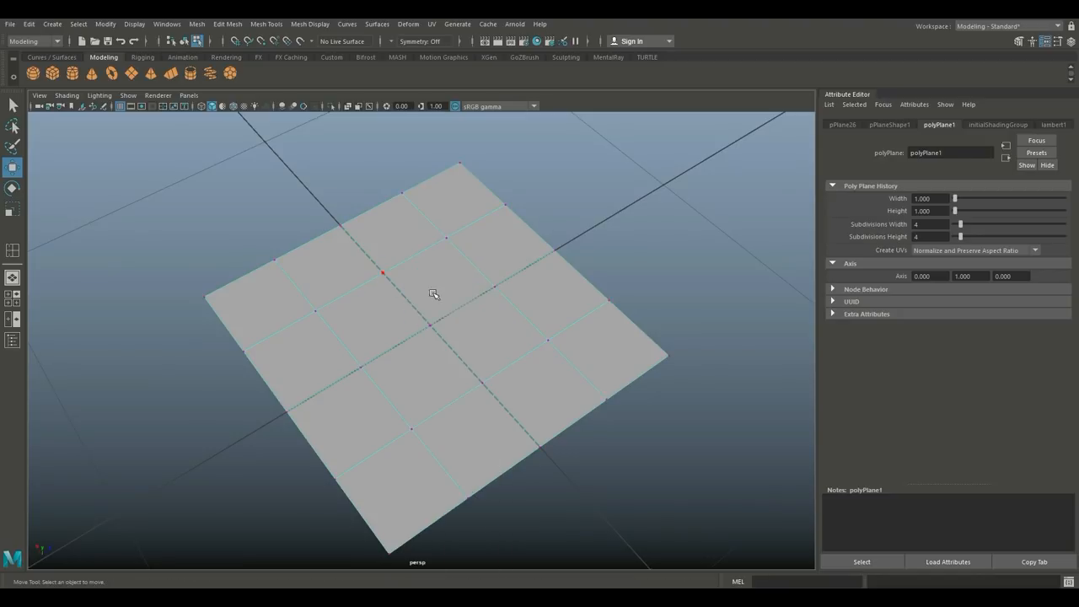
Chamfer the centre vertex and scale it wider to form a diamond opening, then reselect the plane.
{"action": "left_click", "coordinate": [228, 23]}
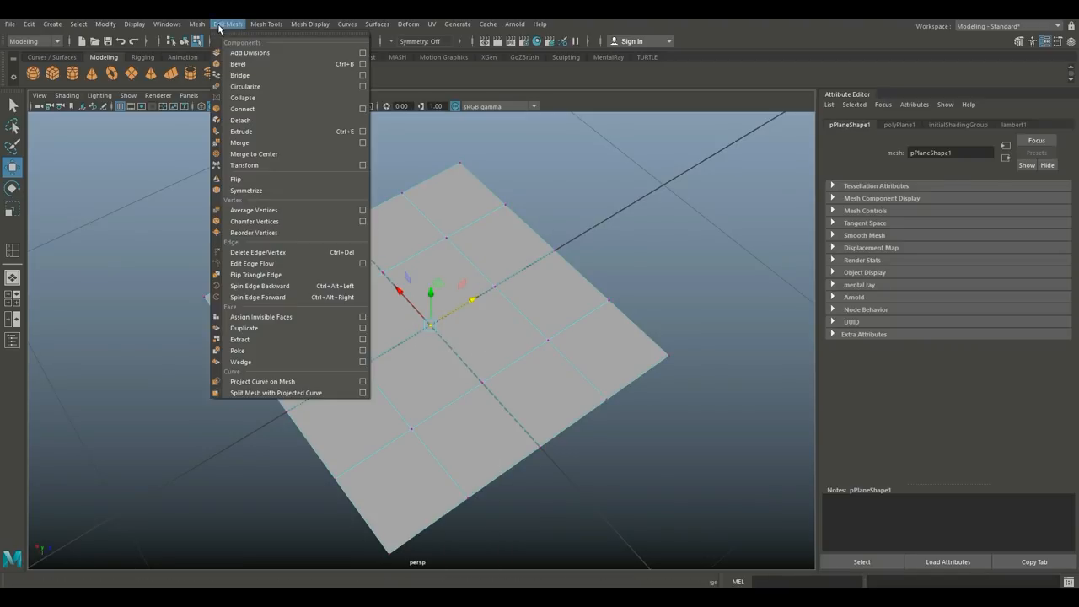
{"action": "mouse_move", "coordinate": [287, 239]}
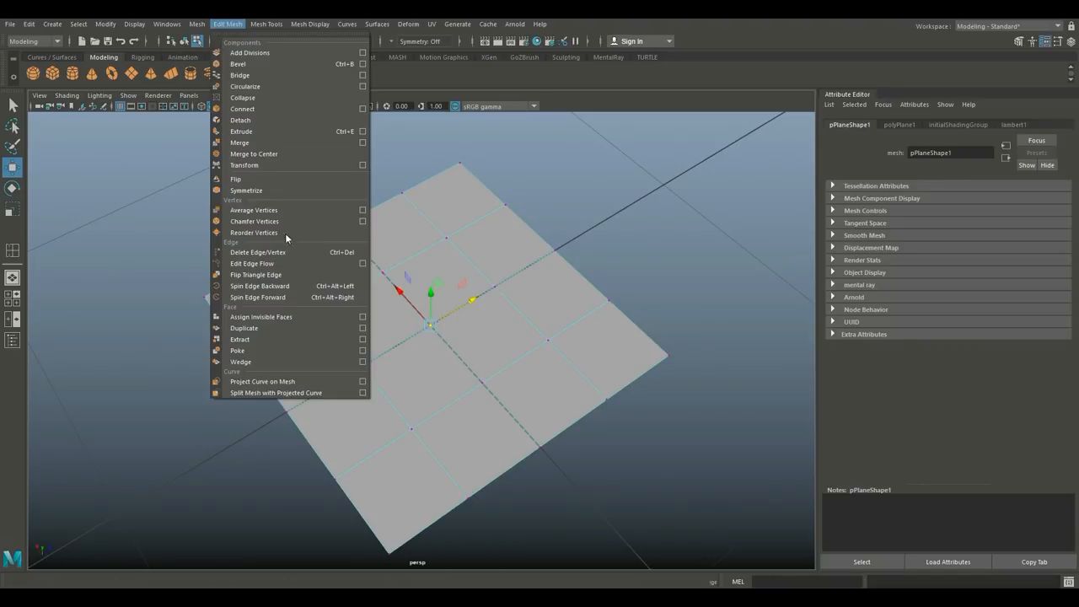
{"action": "left_click", "coordinate": [252, 221]}
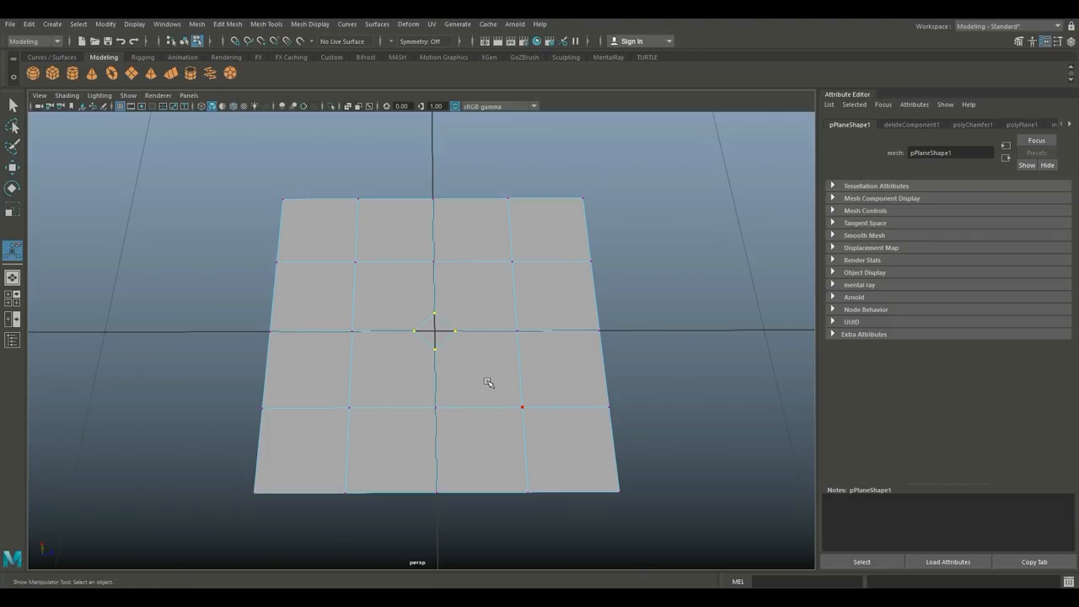
{"action": "left_click", "coordinate": [13, 209]}
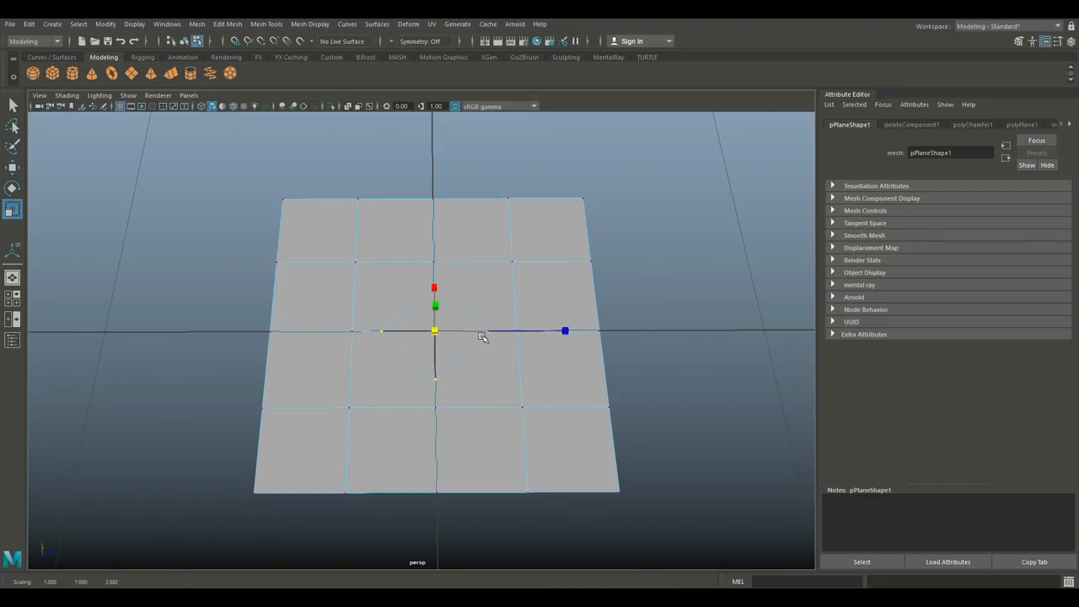
{"action": "left_click_drag", "start_coordinate": [565, 330], "coordinate": [486, 331]}
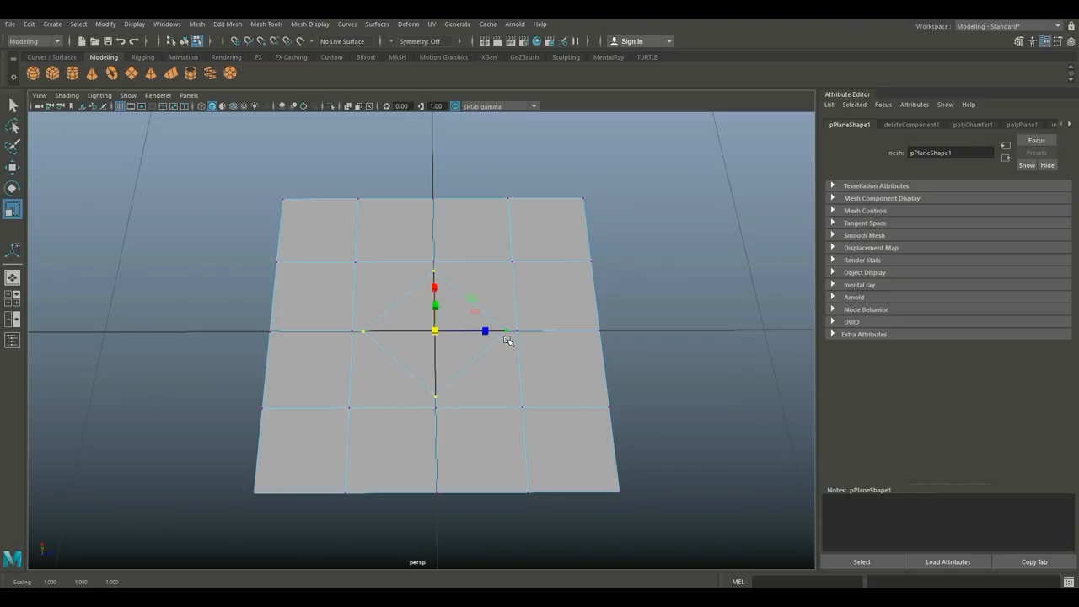
{"action": "mouse_move", "coordinate": [403, 317]}
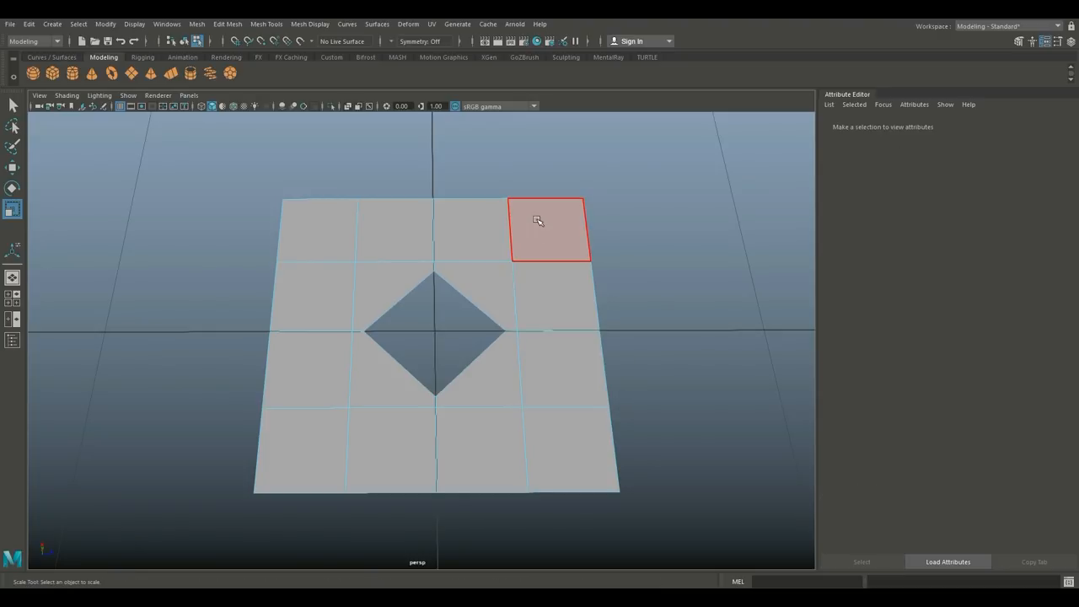
{"action": "left_click", "coordinate": [436, 329]}
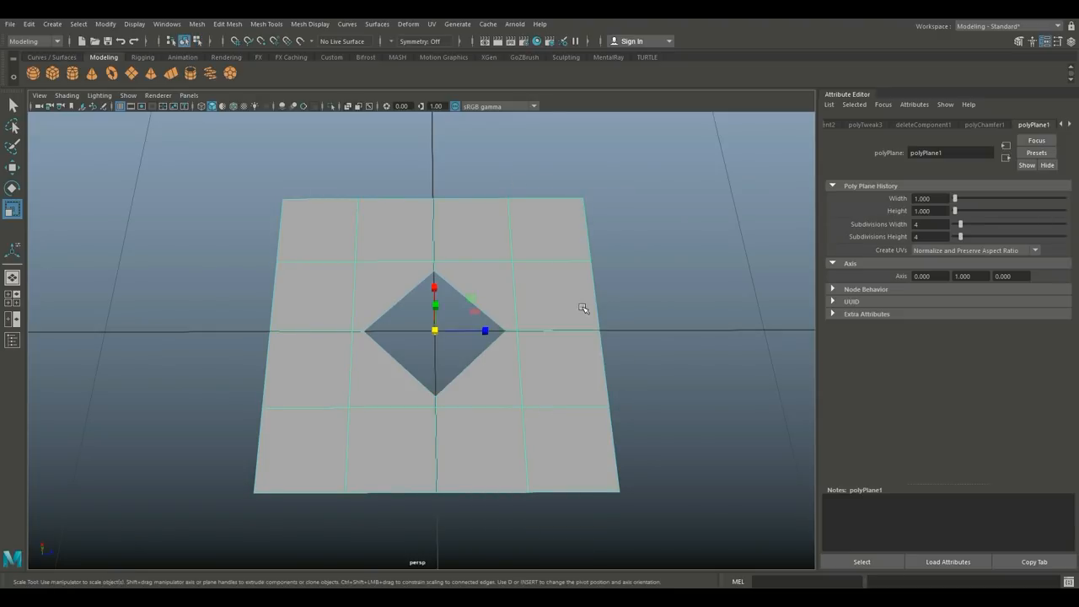
Apply Mesh > Smooth so the diamond becomes a round hole, then deselect and view from above.
{"action": "left_click", "coordinate": [196, 23]}
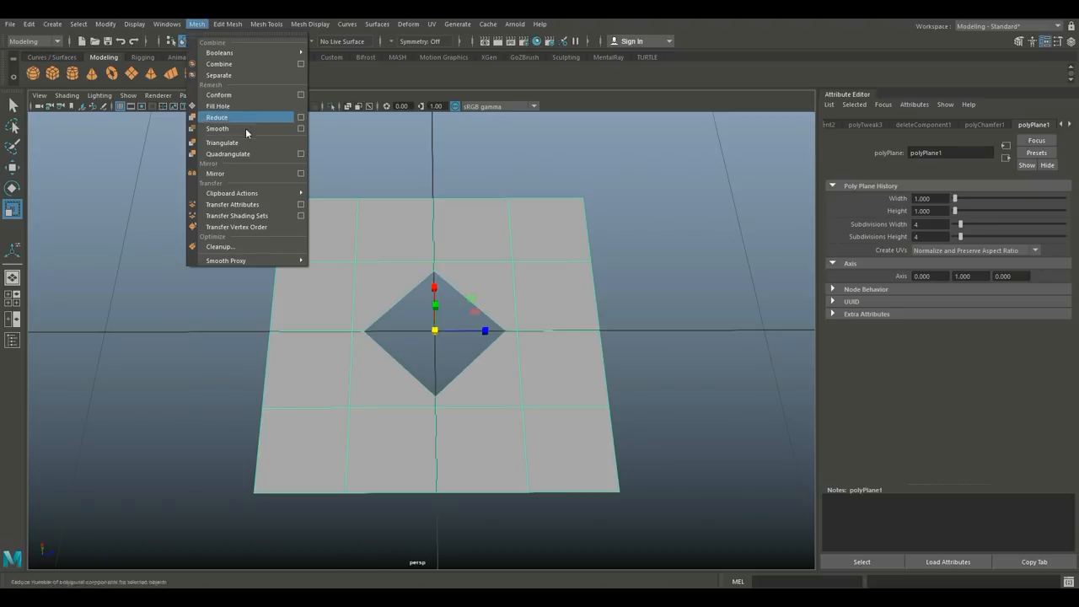
{"action": "left_click", "coordinate": [216, 128]}
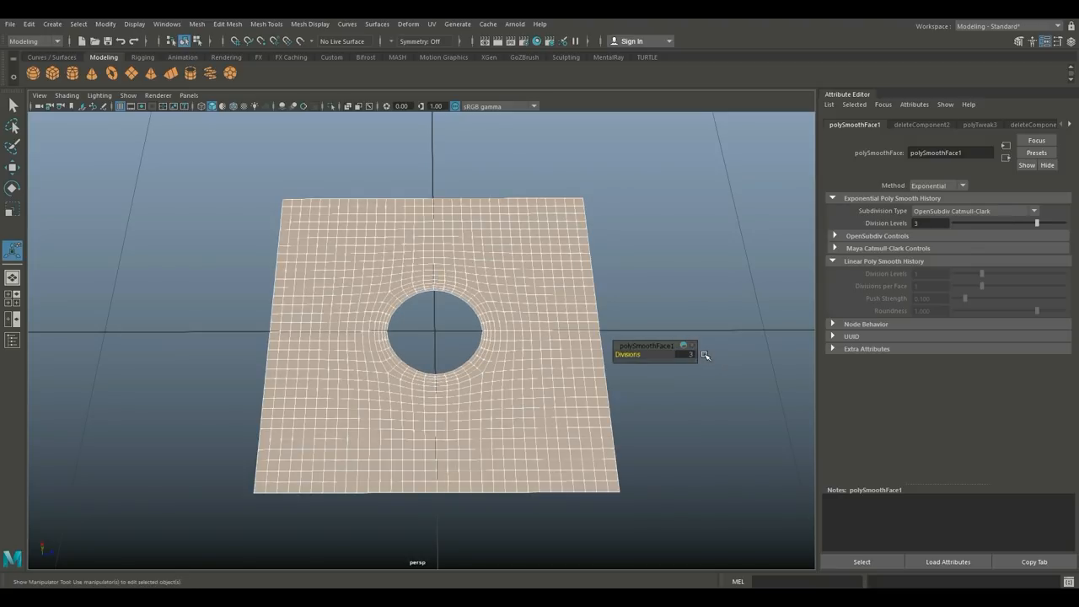
{"action": "left_click", "coordinate": [637, 385]}
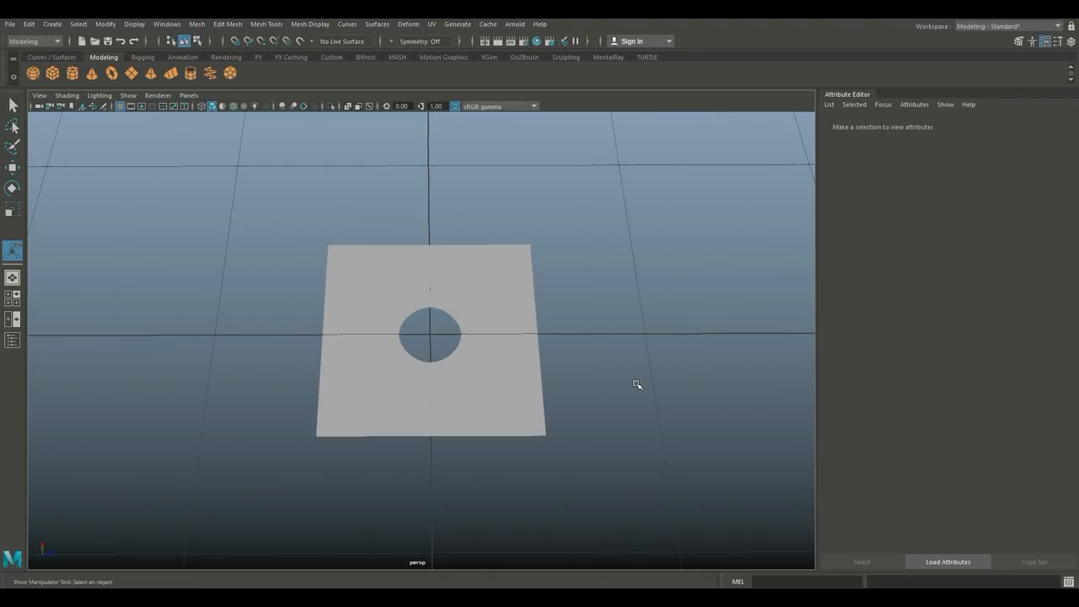
{"action": "left_click_drag", "start_coordinate": [637, 385], "coordinate": [614, 418]}
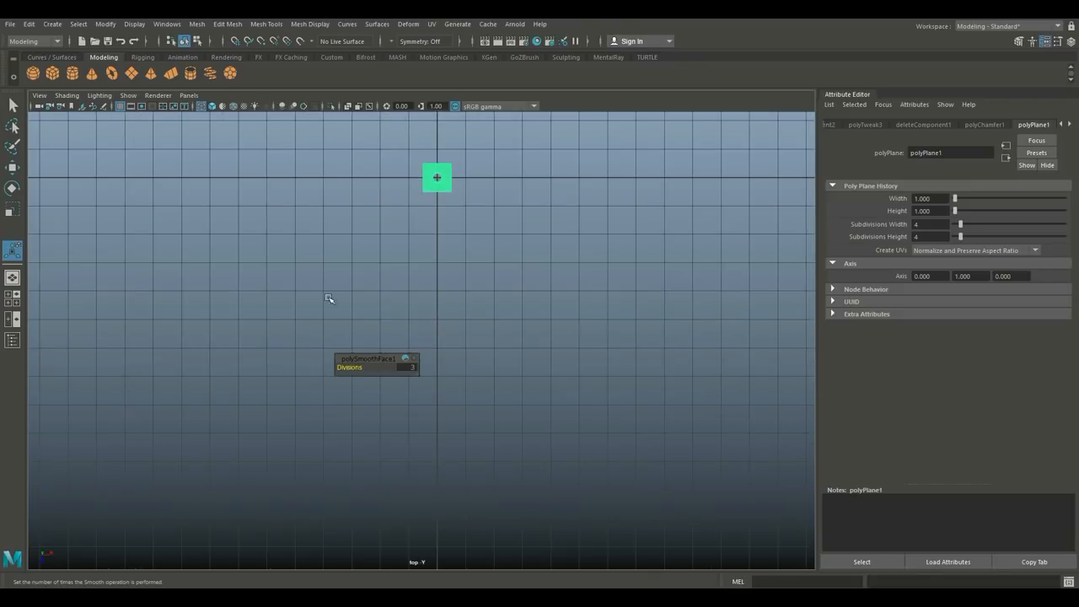
Marquee-select the perforated plane and duplicate it with Ctrl+D.
{"action": "left_click_drag", "start_coordinate": [437, 177], "coordinate": [422, 340]}
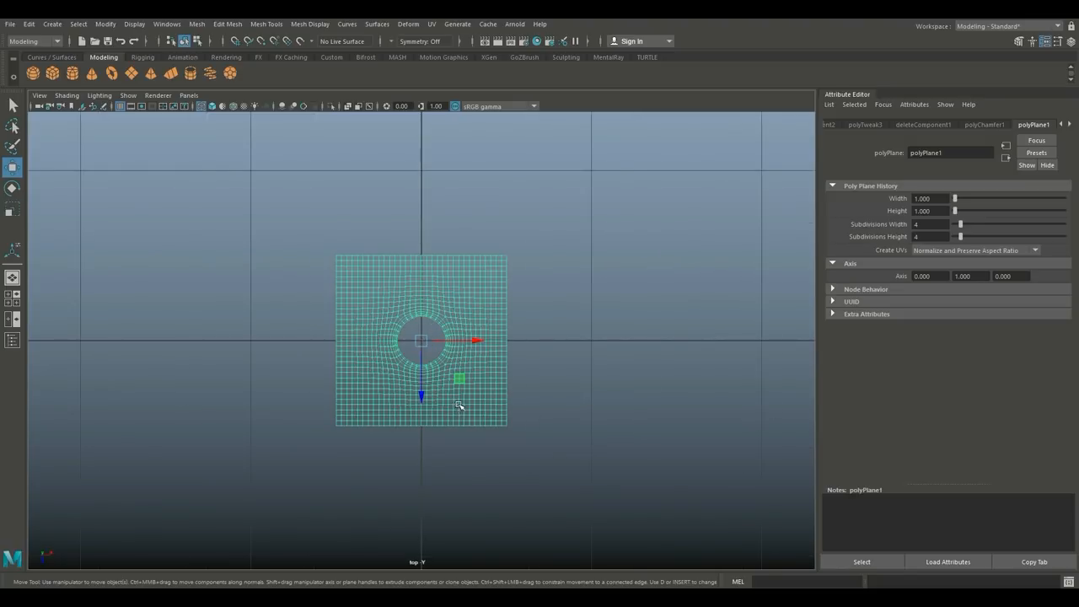
{"action": "mouse_move", "coordinate": [464, 388]}
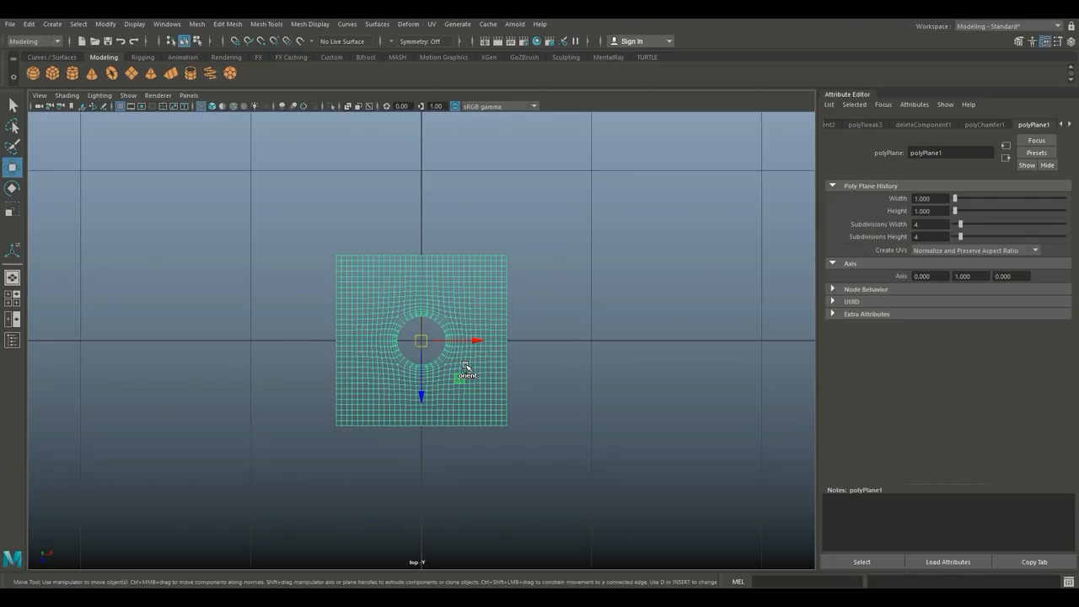
{"action": "key", "text": "d"}
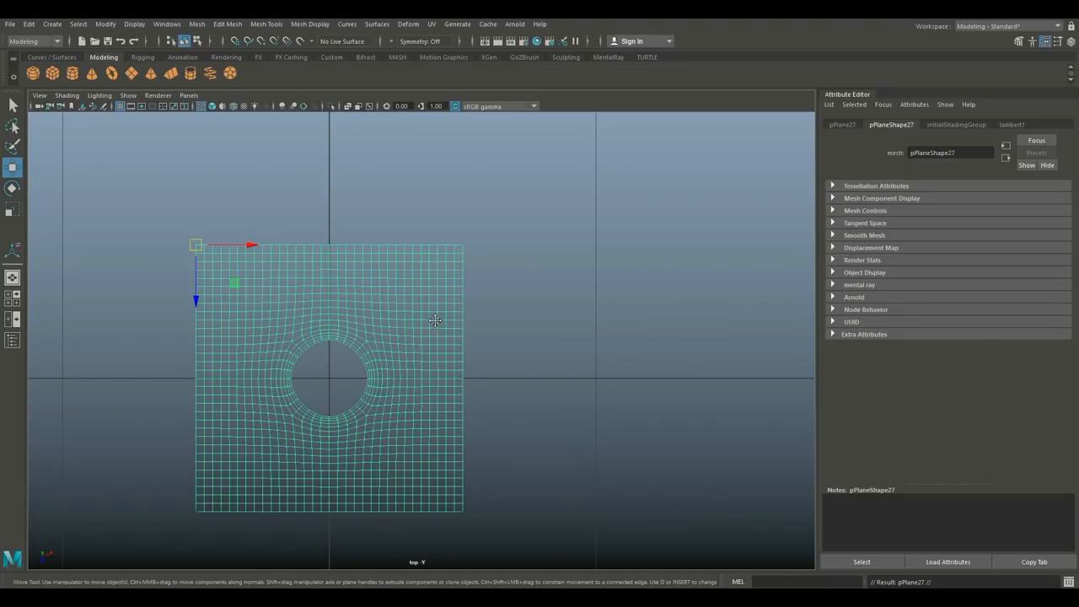
{"action": "mouse_move", "coordinate": [262, 249]}
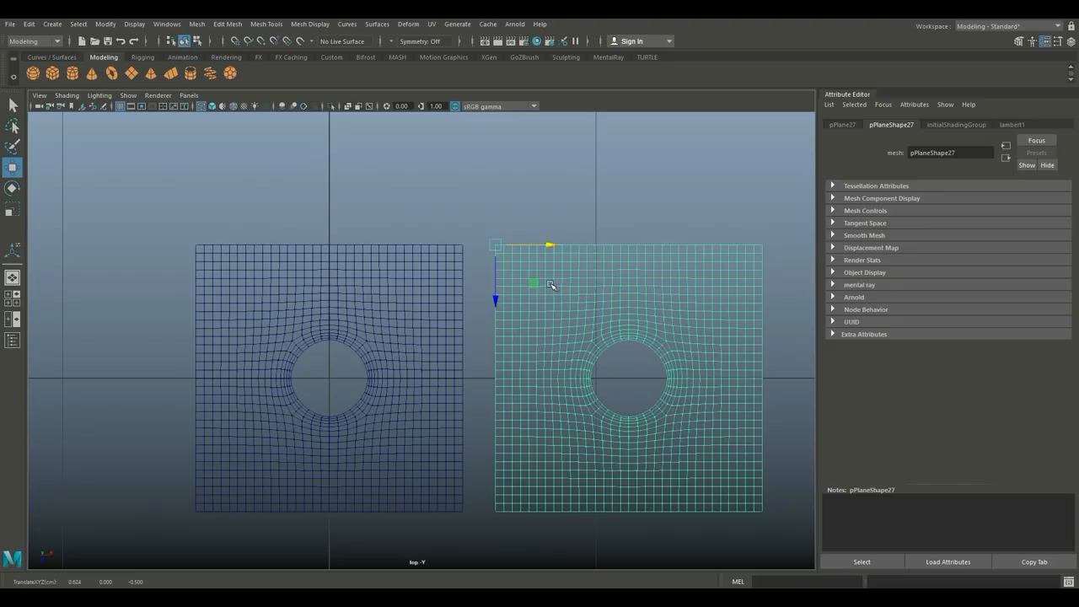
Move the duplicate plane beside the original so the two sit edge to edge.
{"action": "left_click_drag", "start_coordinate": [537, 284], "coordinate": [503, 283]}
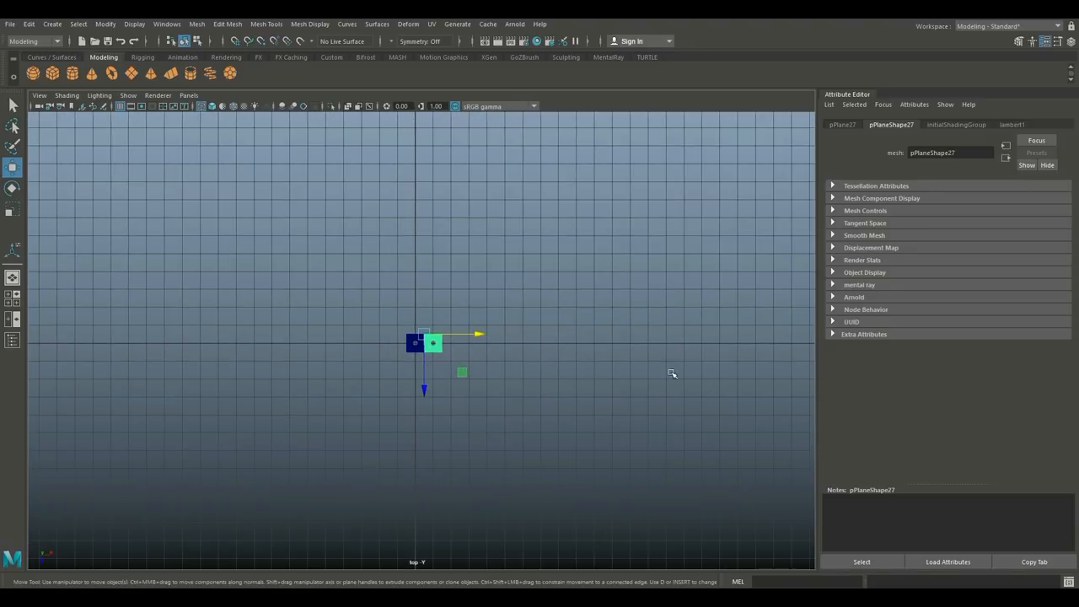
{"action": "mouse_move", "coordinate": [705, 386]}
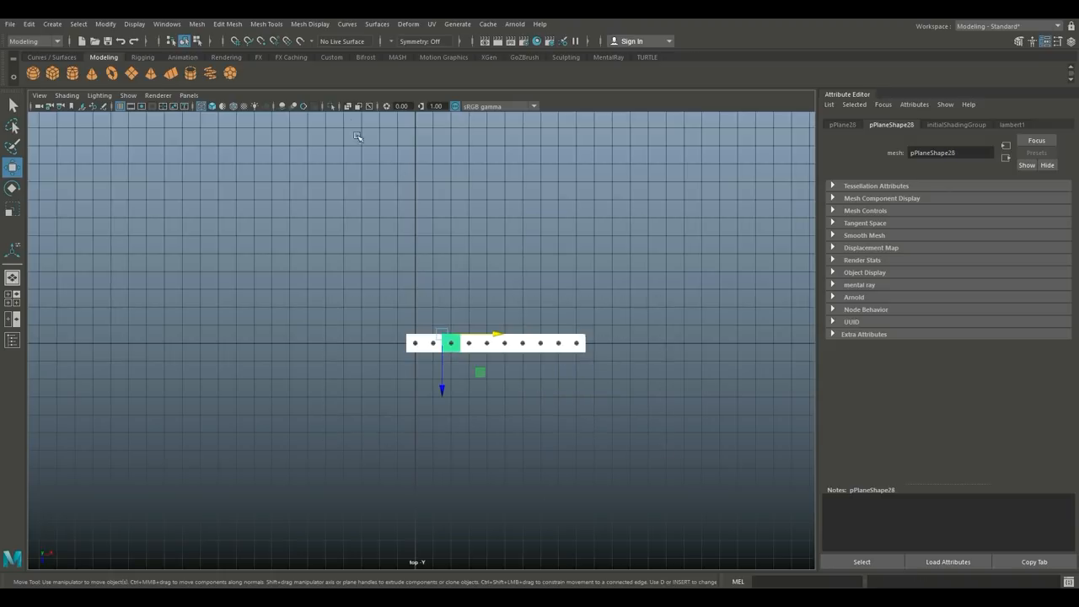
Combine the row of plates into one mesh, delete its history, freeze transformations and centre its pivot.
{"action": "left_click", "coordinate": [196, 24]}
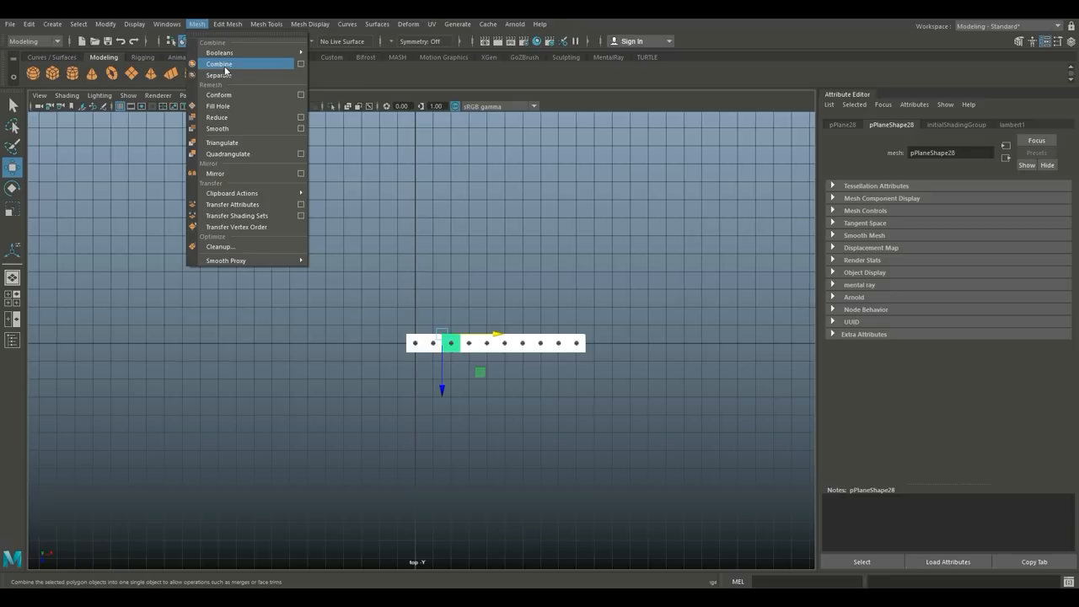
{"action": "left_click", "coordinate": [219, 65]}
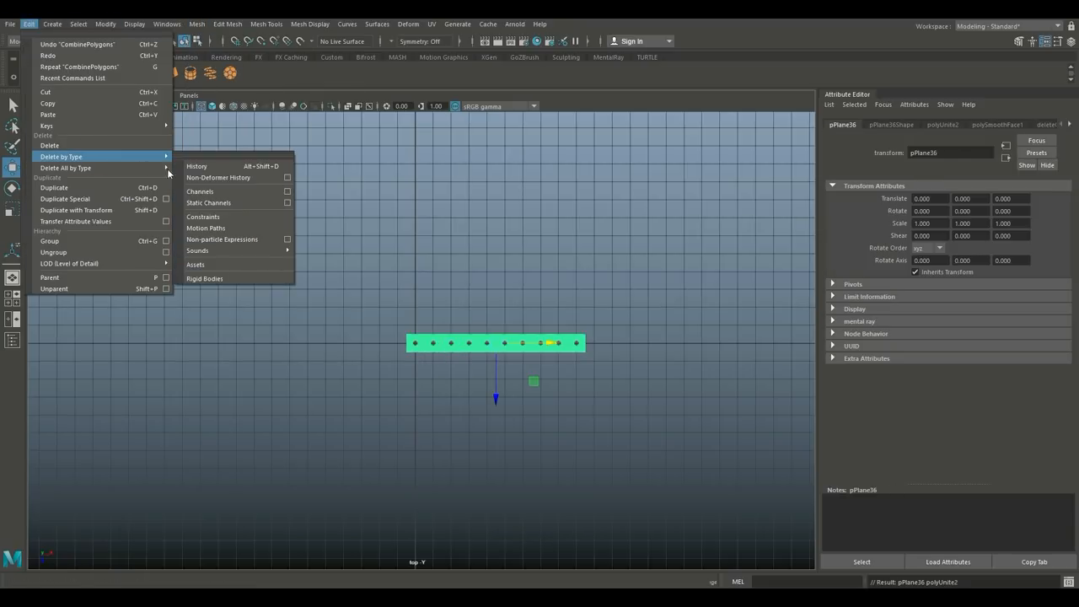
{"action": "left_click", "coordinate": [105, 24]}
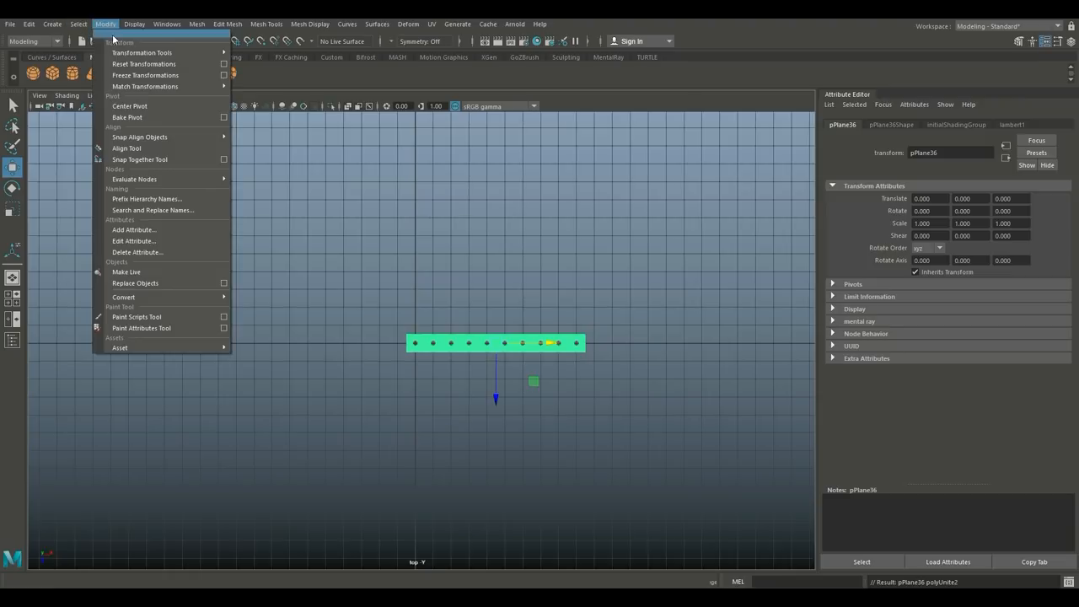
{"action": "left_click", "coordinate": [145, 74]}
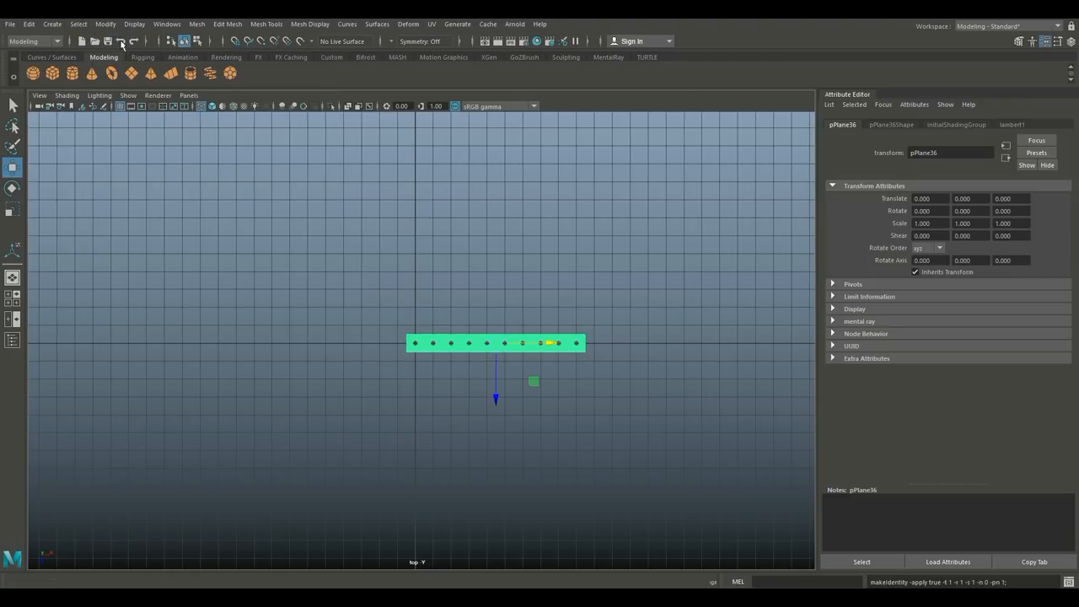
{"action": "left_click", "coordinate": [104, 24]}
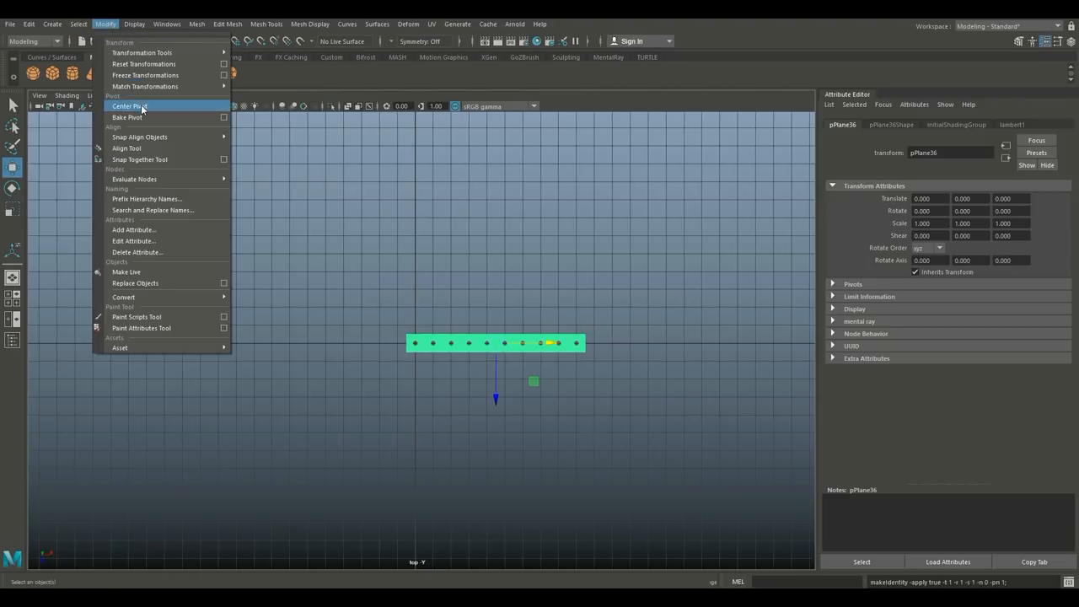
{"action": "left_click", "coordinate": [128, 105]}
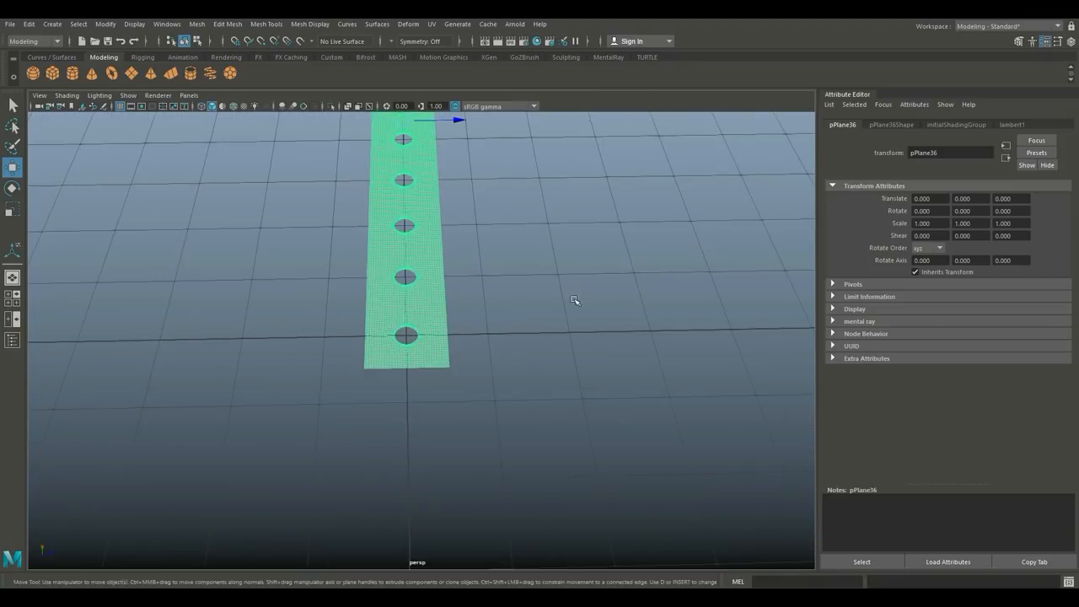
Move the combined strip to Translate X -4.5 in the perspective view.
{"action": "left_click_drag", "start_coordinate": [573, 300], "coordinate": [313, 489]}
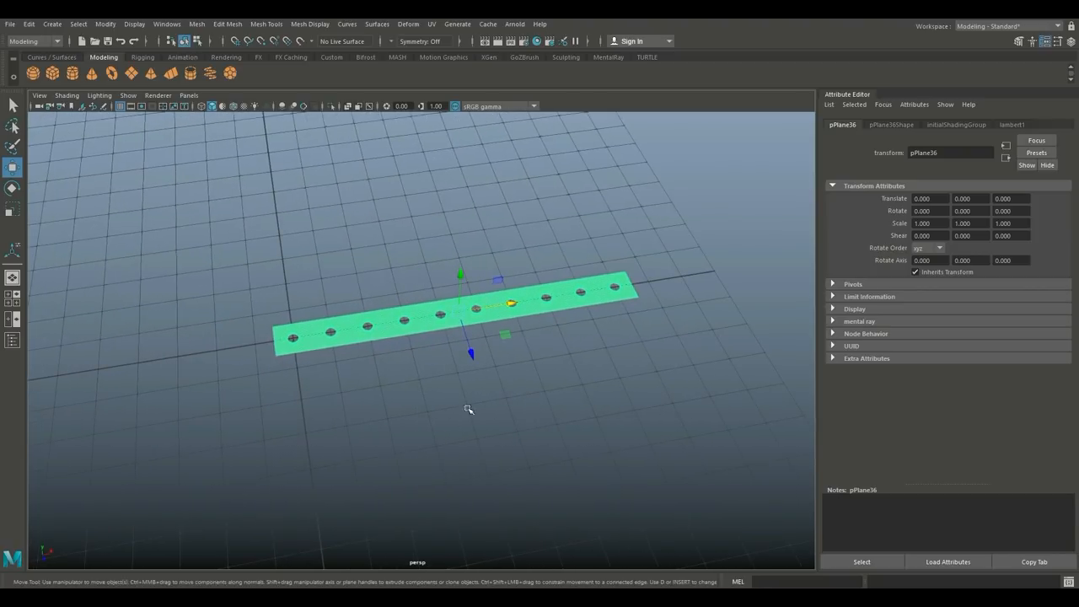
{"action": "left_click_drag", "start_coordinate": [469, 303], "coordinate": [401, 324]}
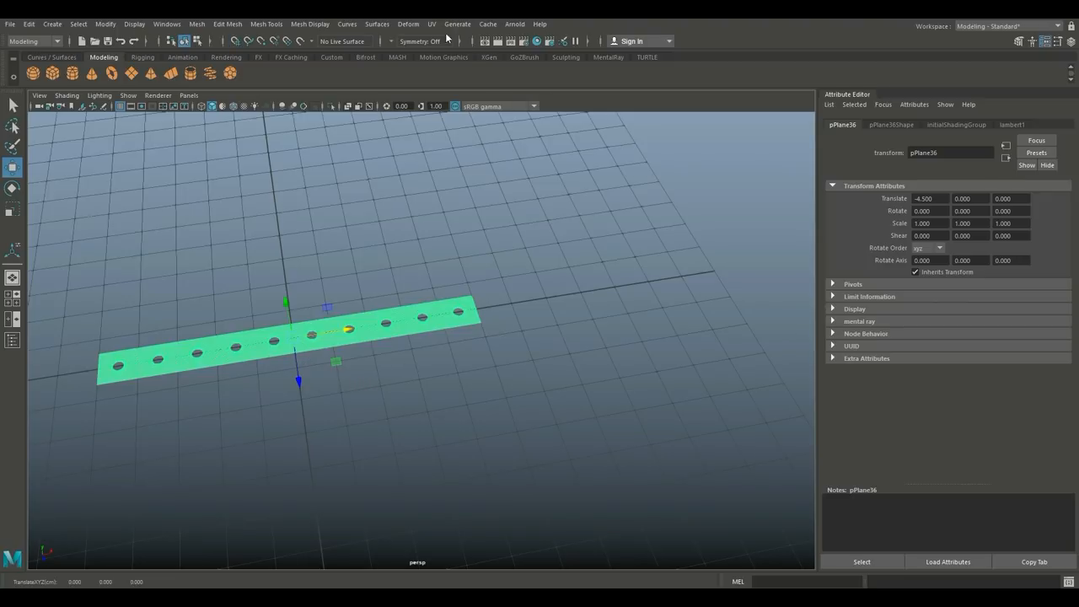
Add a bend deformer to the strip and raise its curvature to 180, curling it into a full ring.
{"action": "left_click", "coordinate": [408, 24]}
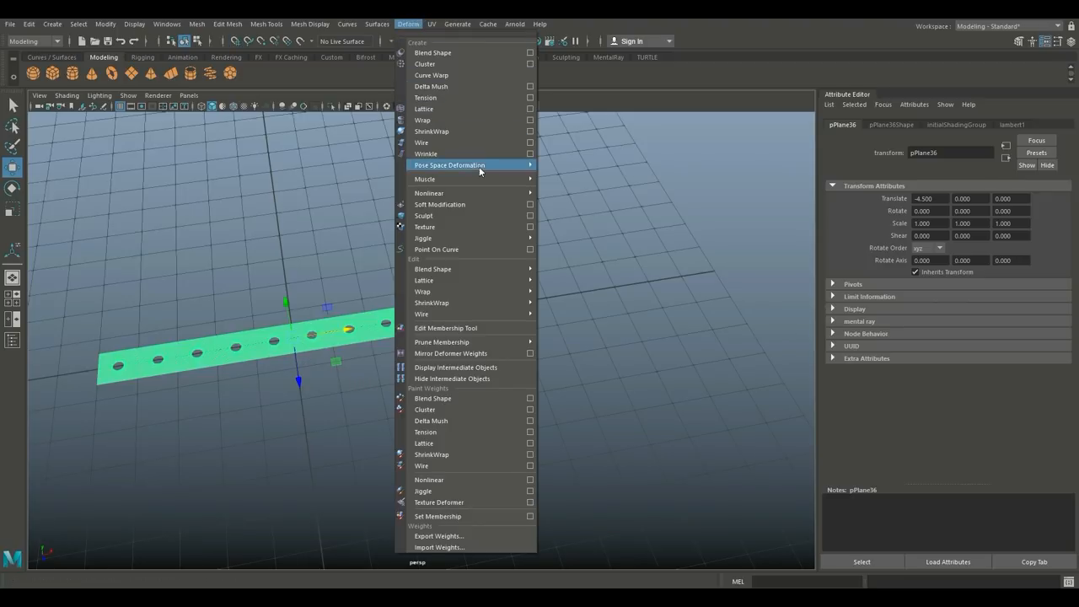
{"action": "mouse_move", "coordinate": [428, 192]}
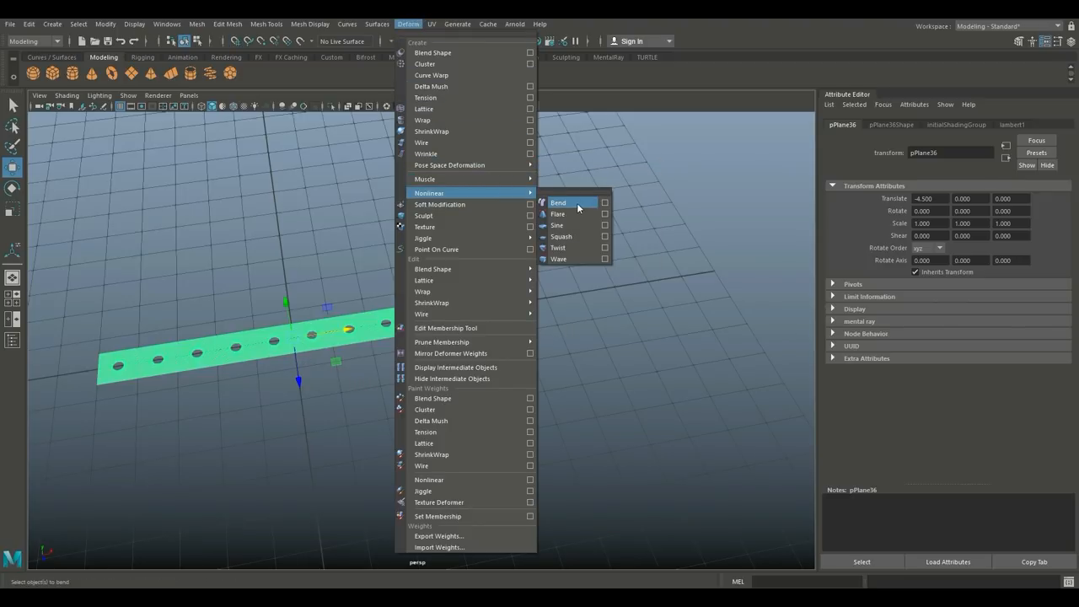
{"action": "left_click", "coordinate": [558, 202]}
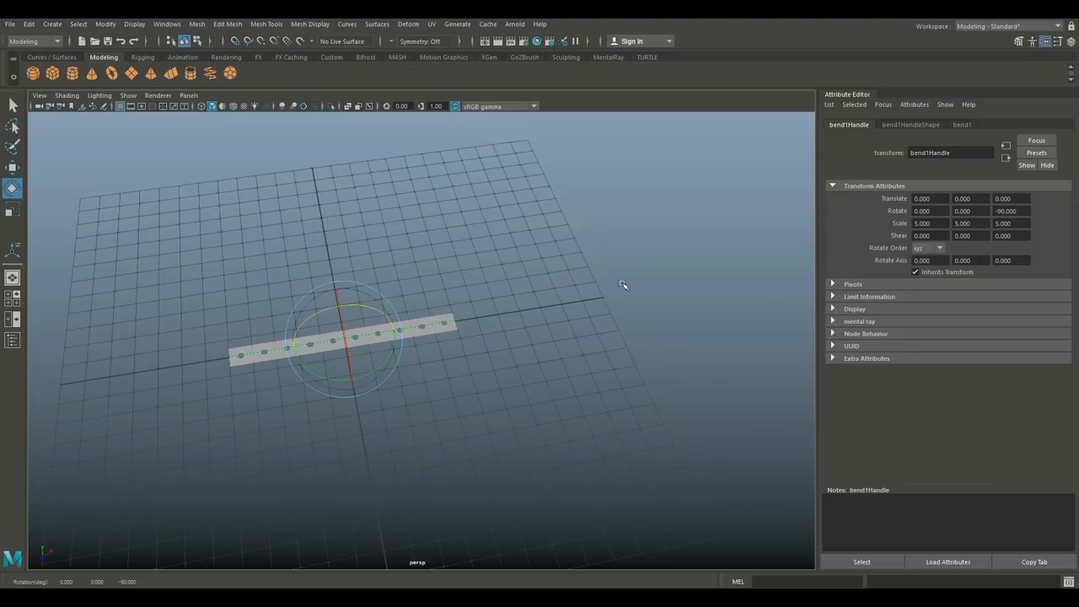
{"action": "left_click", "coordinate": [968, 211]}
{"action": "type", "text": "90.000"}
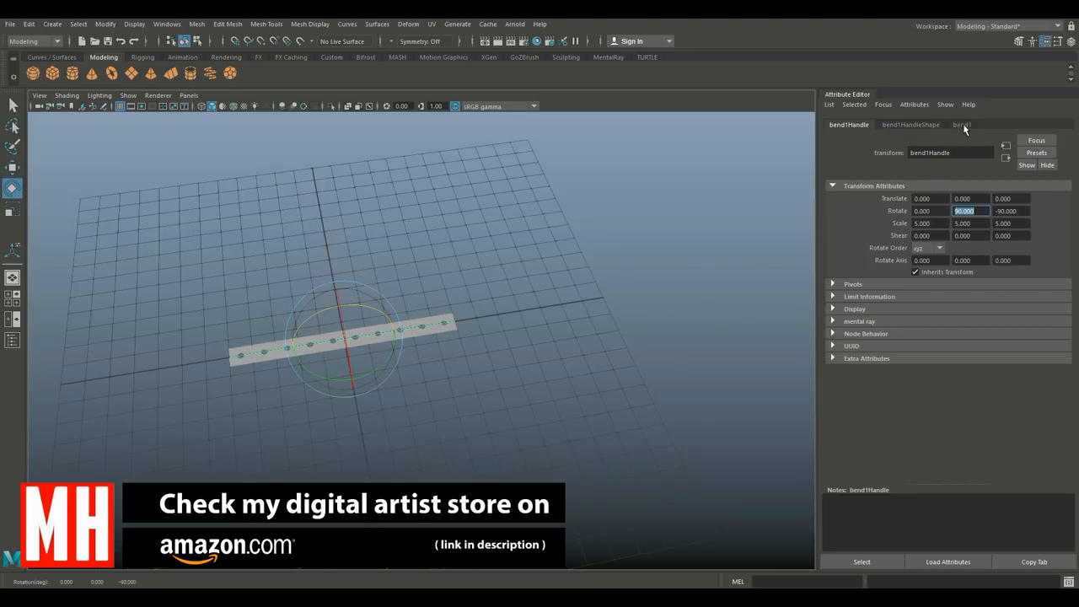
{"action": "left_click", "coordinate": [961, 125]}
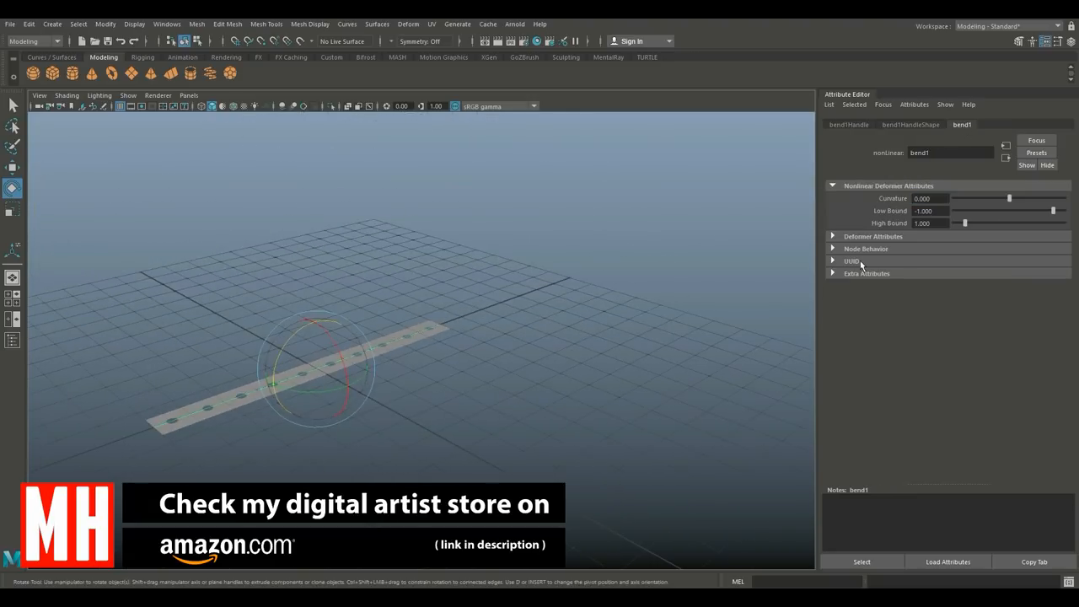
{"action": "left_click_drag", "start_coordinate": [1008, 199], "coordinate": [1039, 199]}
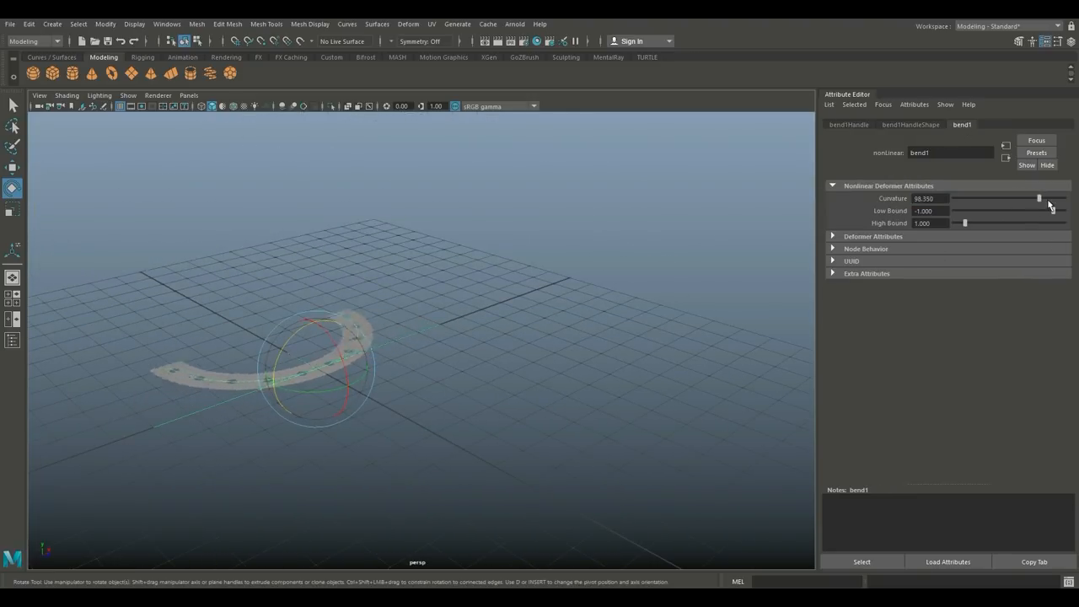
{"action": "left_click_drag", "start_coordinate": [1039, 199], "coordinate": [1064, 199]}
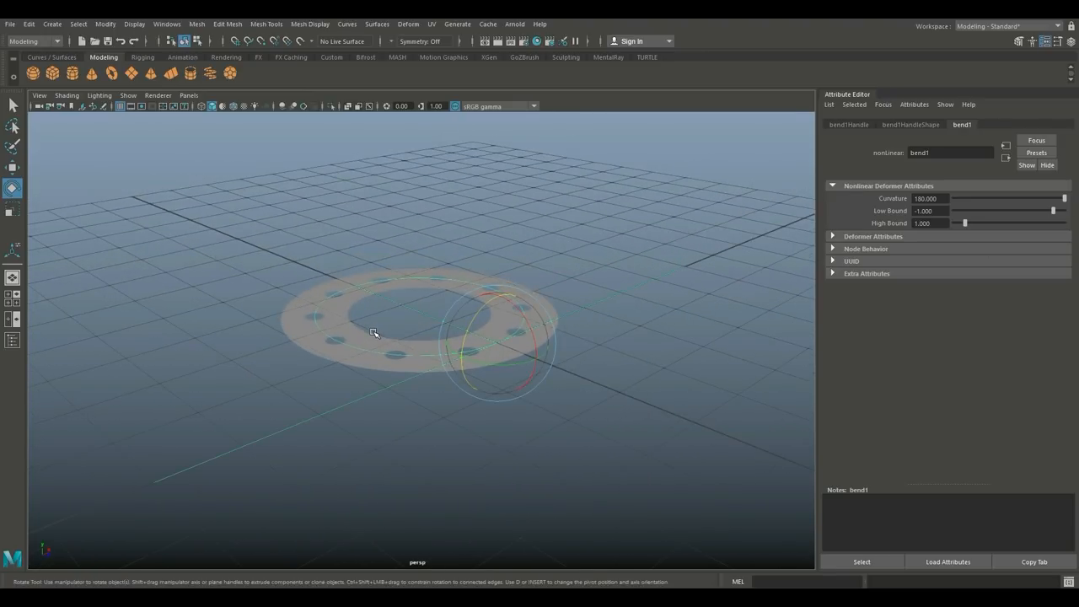
Delete the ring's history and merge its coincident vertices to weld the seam where the ends meet.
{"action": "left_click", "coordinate": [374, 329]}
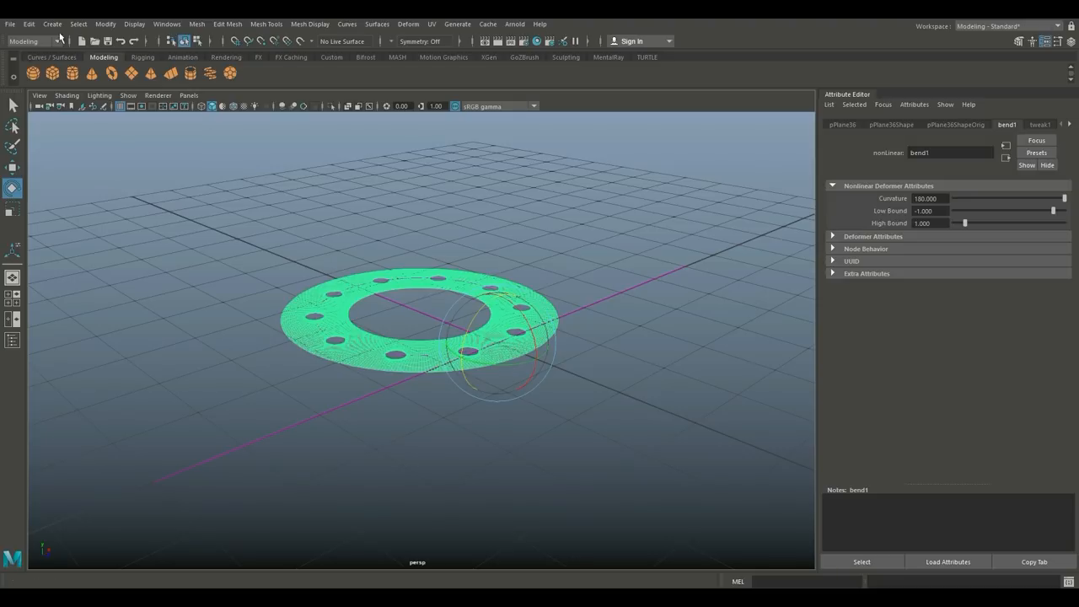
{"action": "left_click", "coordinate": [28, 24]}
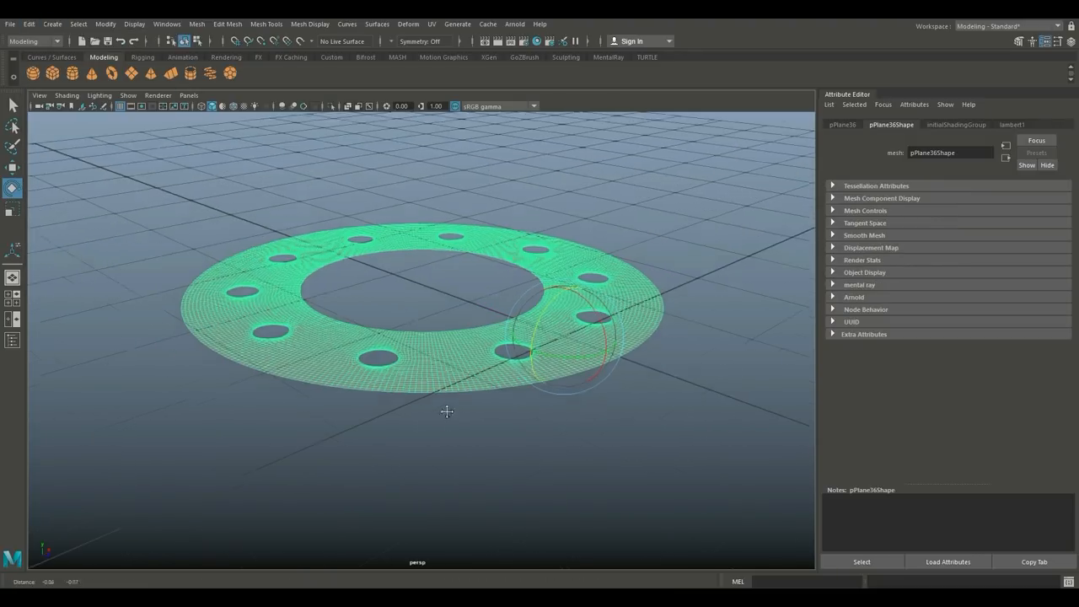
{"action": "right_click", "coordinate": [344, 194]}
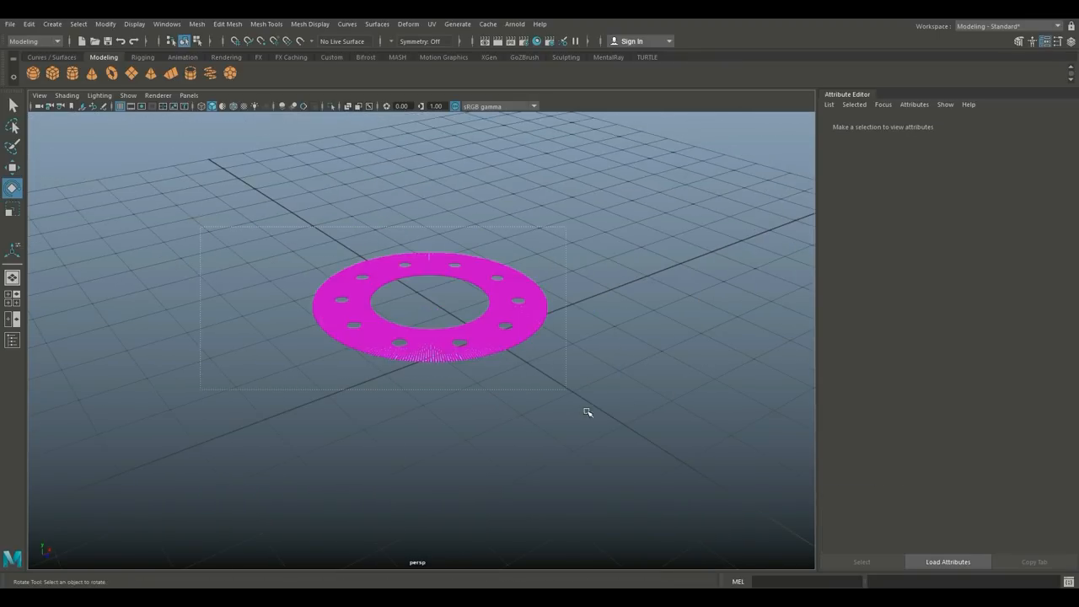
{"action": "left_click", "coordinate": [195, 24]}
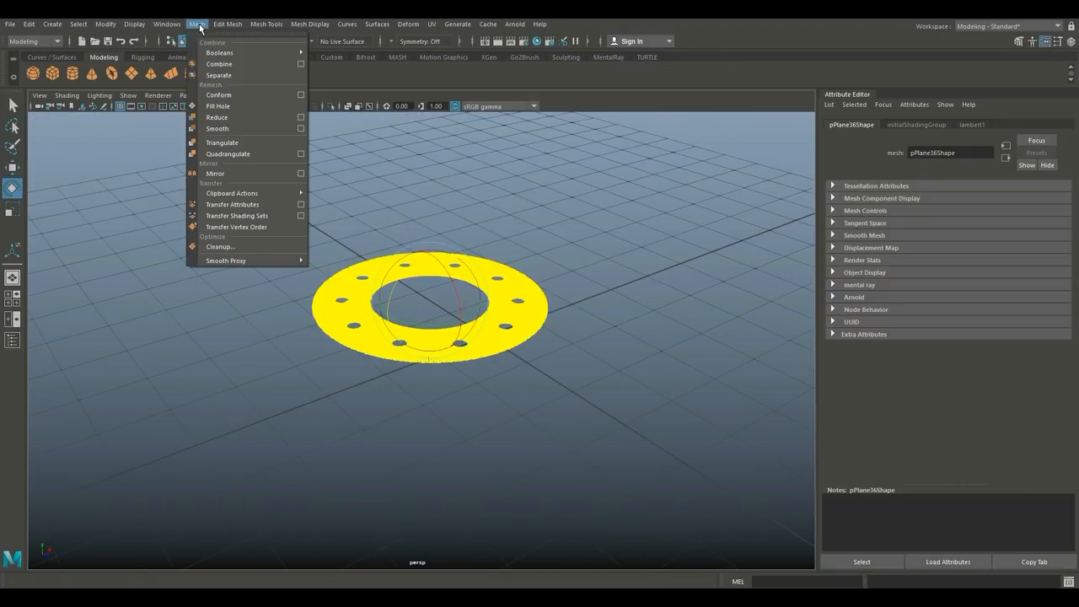
{"action": "left_click", "coordinate": [227, 24]}
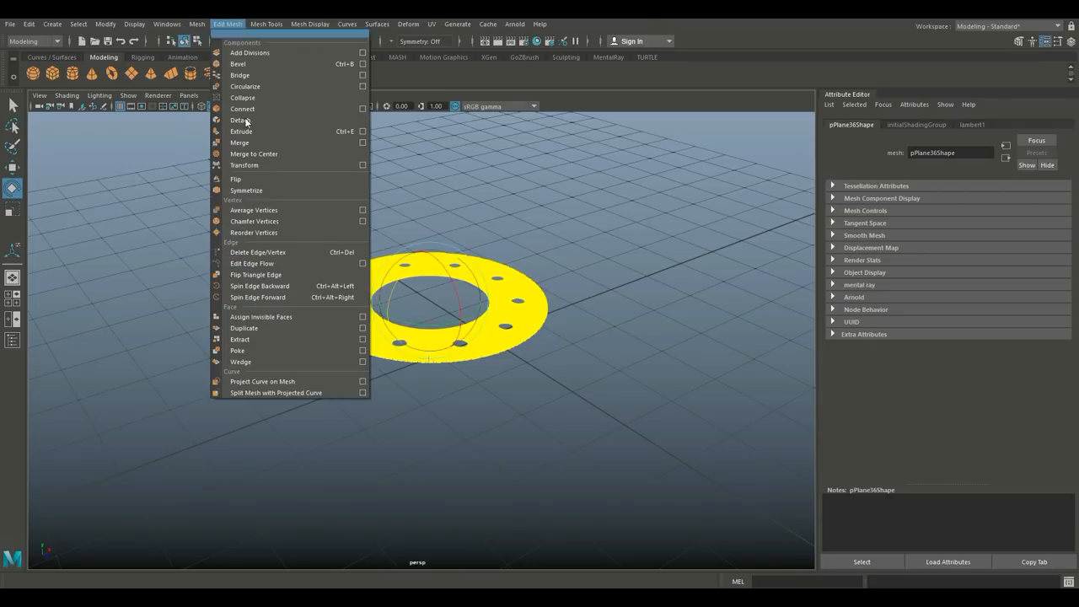
{"action": "left_click", "coordinate": [240, 142]}
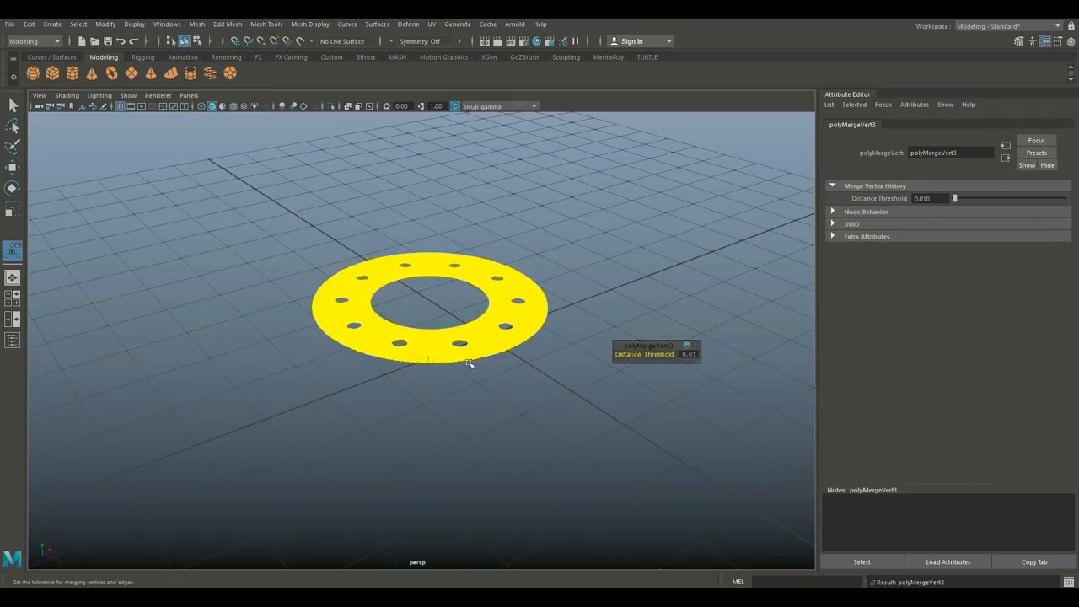
Begin extruding the ring faces to give the flange thickness.
{"action": "right_click", "coordinate": [430, 304]}
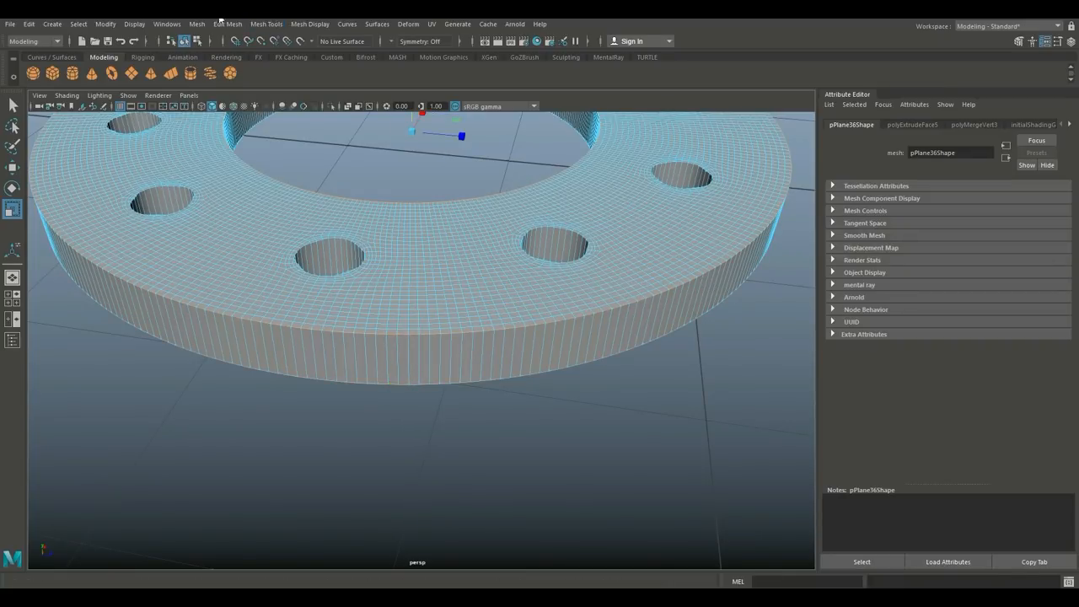
Apply Edit Mesh > Bevel to the flange ring edges with a small Fraction chamfer.
{"action": "left_click", "coordinate": [228, 24]}
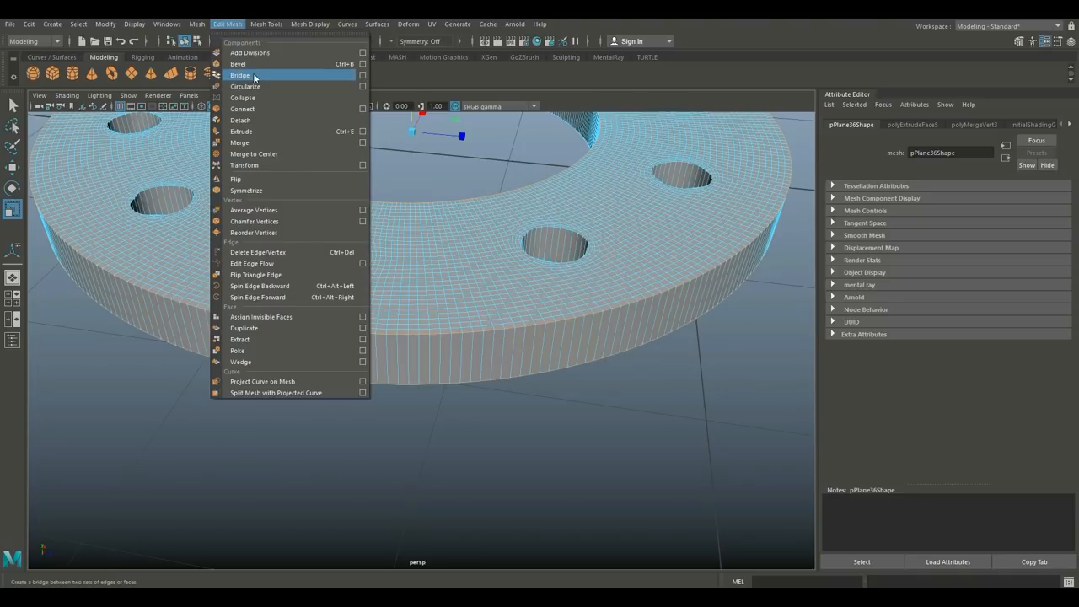
{"action": "left_click", "coordinate": [239, 64]}
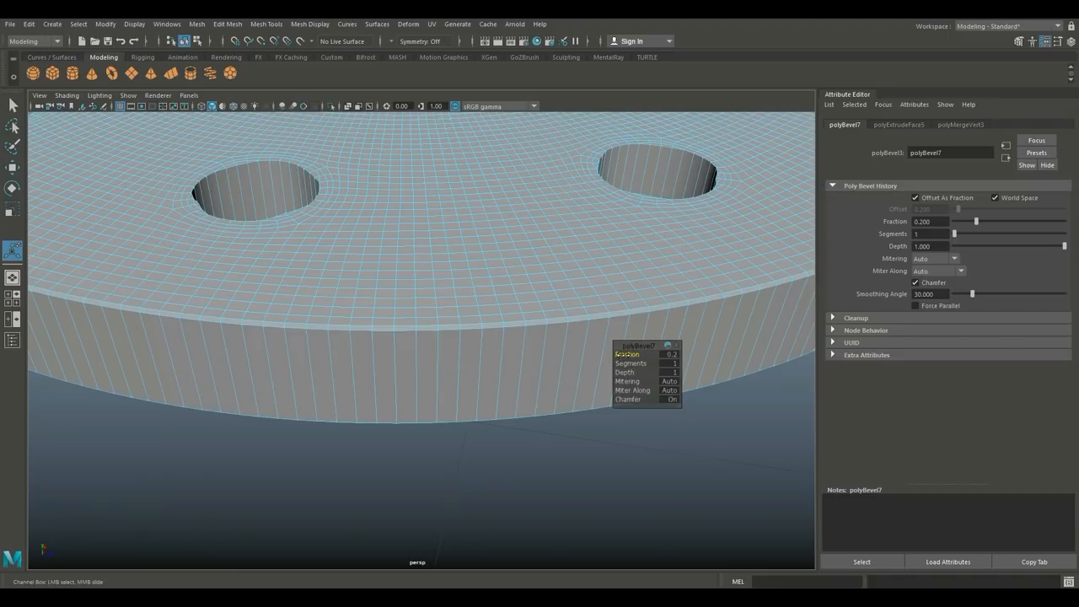
{"action": "left_click_drag", "start_coordinate": [977, 221], "coordinate": [1064, 221]}
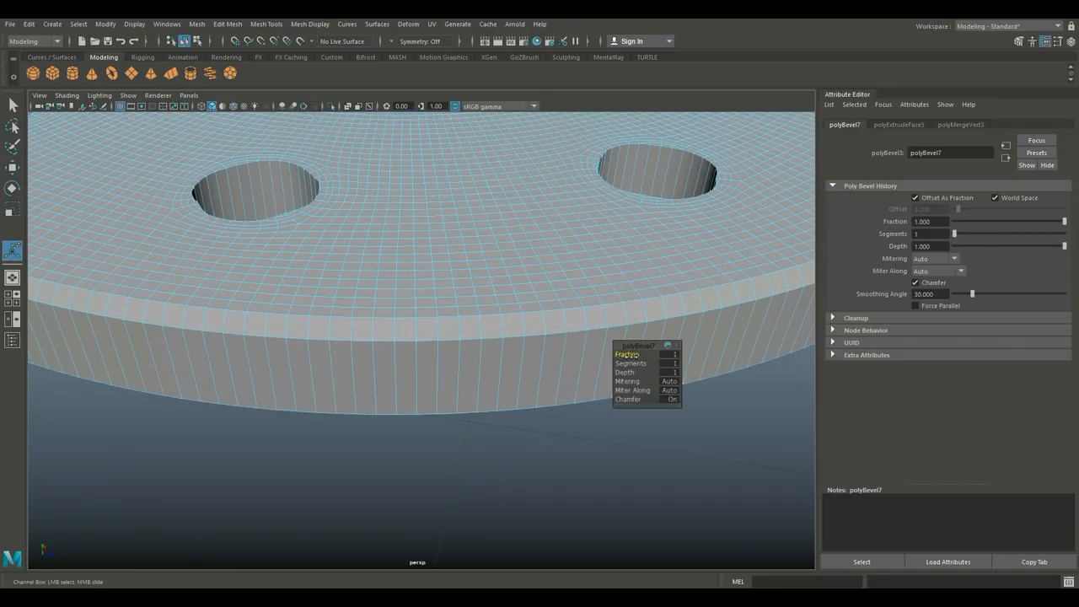
{"action": "left_click", "coordinate": [670, 355]}
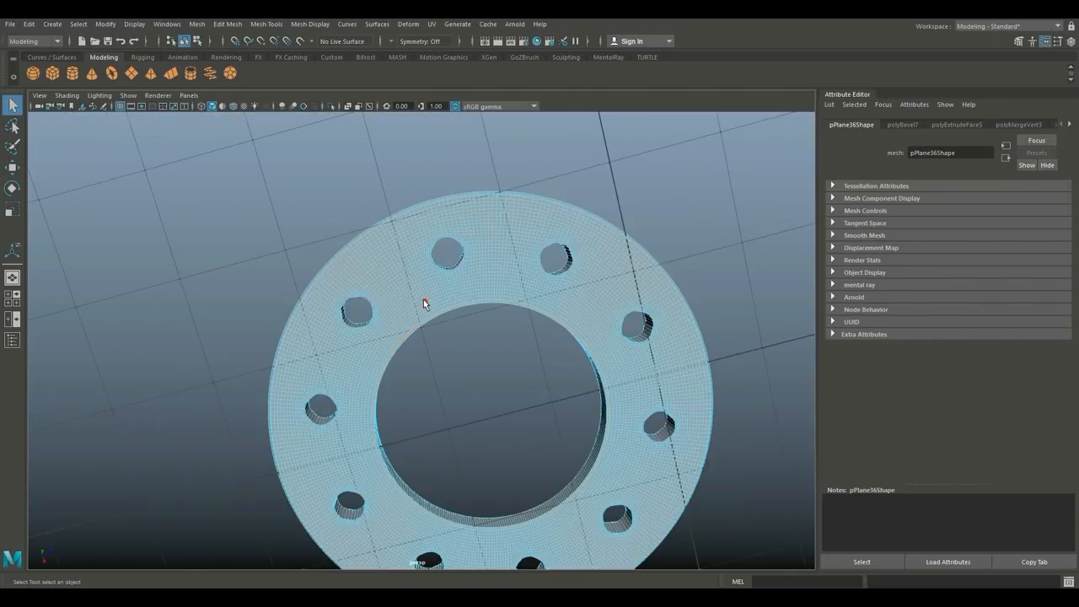
Pull the extruded inner edge down below the flange to form a tall pipe, checking from underneath.
{"action": "left_click_drag", "start_coordinate": [425, 303], "coordinate": [445, 361]}
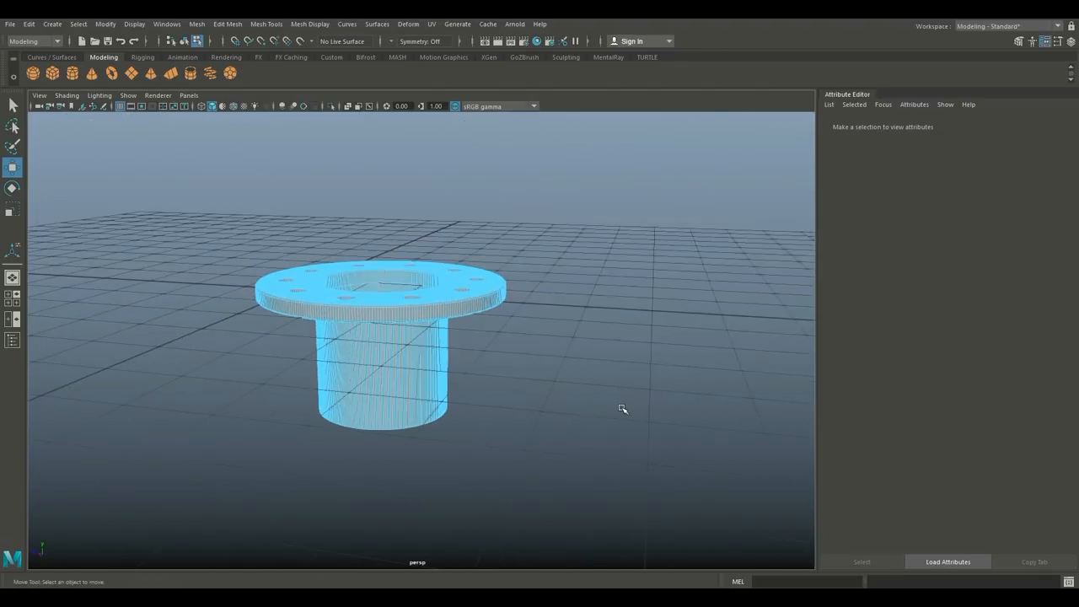
{"action": "left_click_drag", "start_coordinate": [623, 410], "coordinate": [607, 384]}
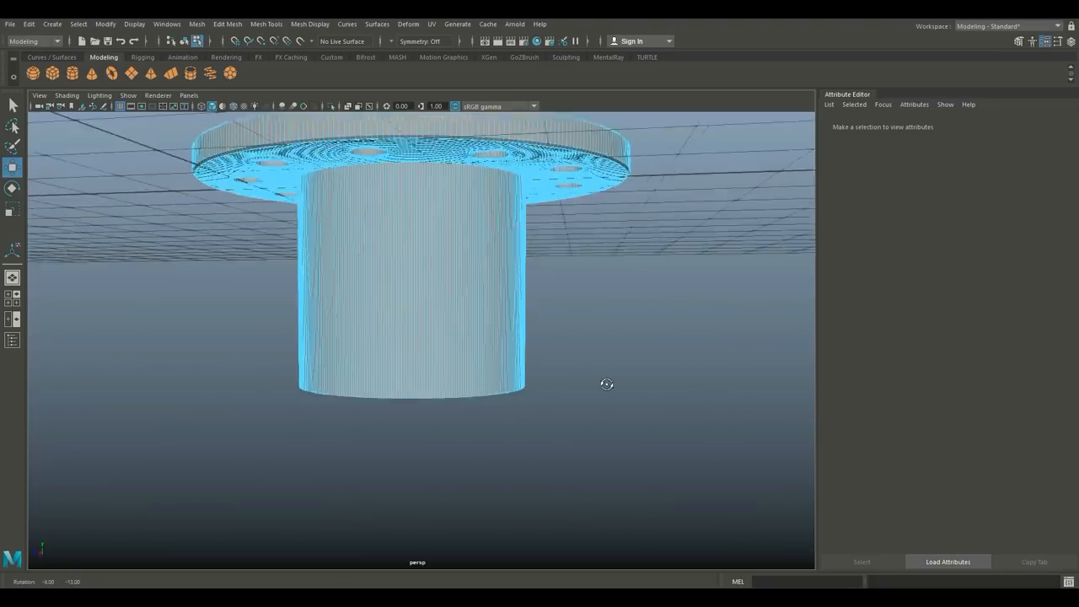
{"action": "left_click_drag", "start_coordinate": [607, 385], "coordinate": [620, 398]}
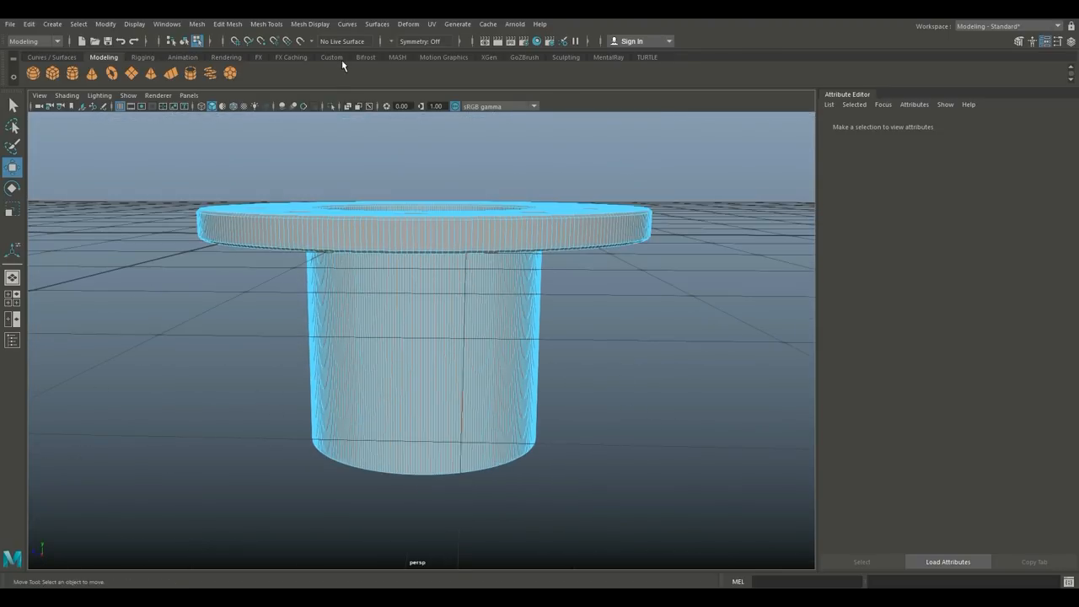
Set Insert Edge Loop to Multiple edge loops, count 2, and insert them around the flange rim.
{"action": "left_click", "coordinate": [267, 24]}
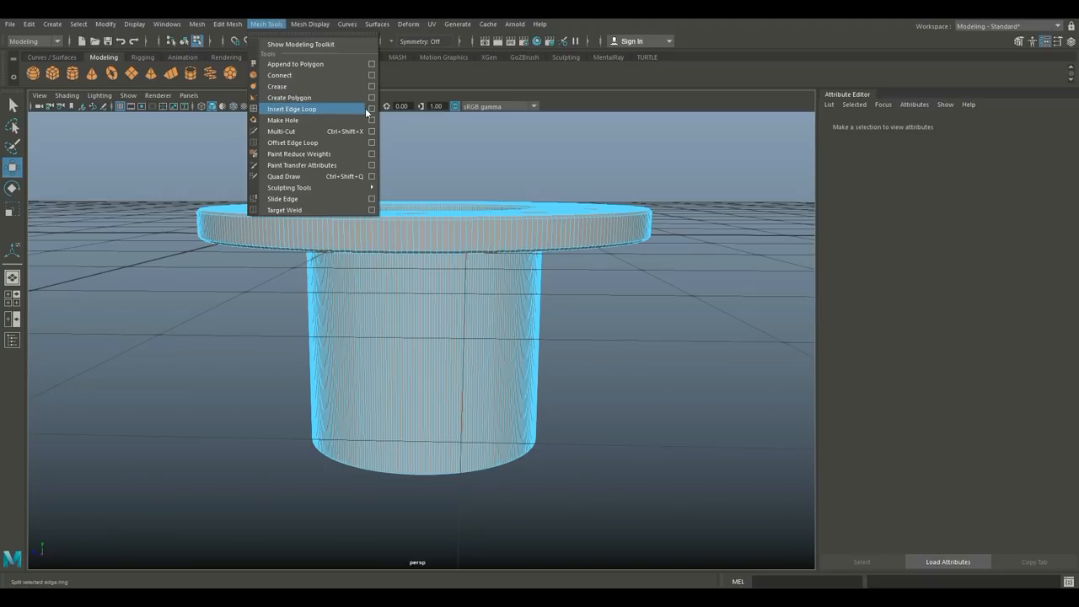
{"action": "left_click", "coordinate": [290, 108]}
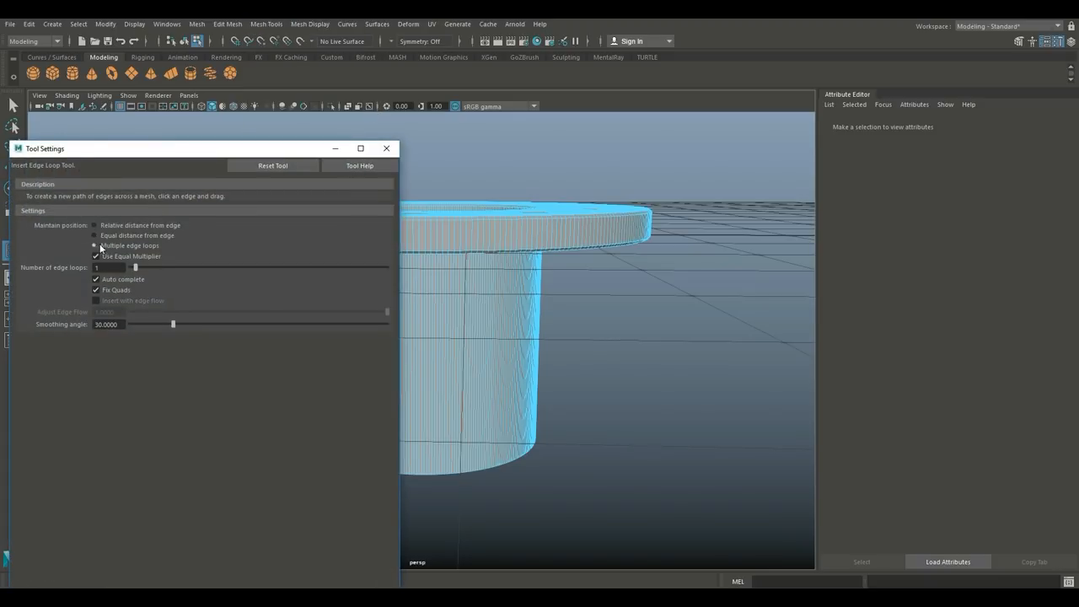
{"action": "left_click", "coordinate": [94, 246]}
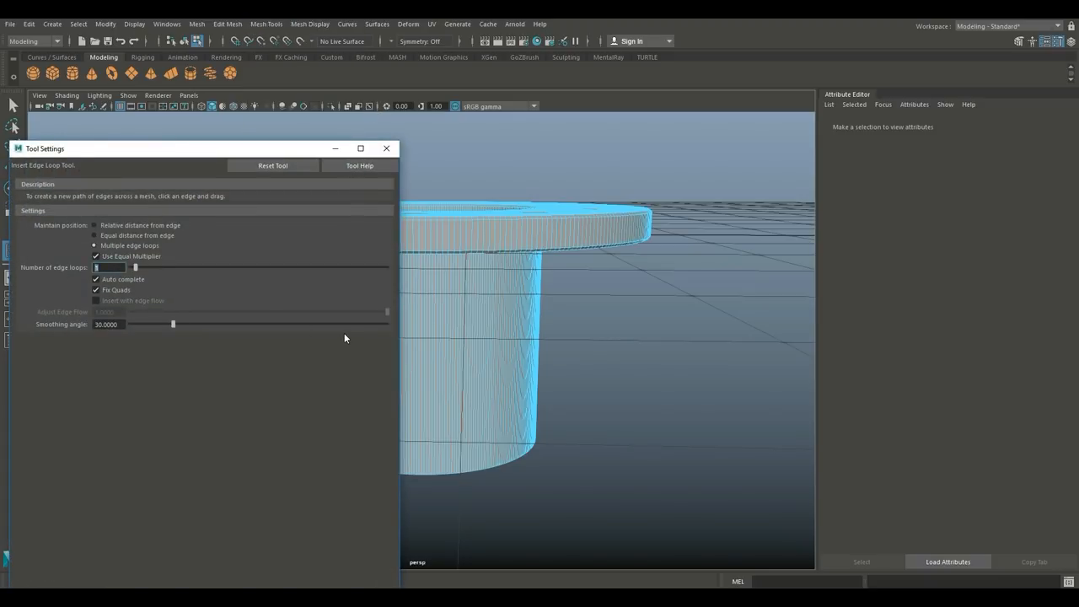
{"action": "mouse_move", "coordinate": [489, 283]}
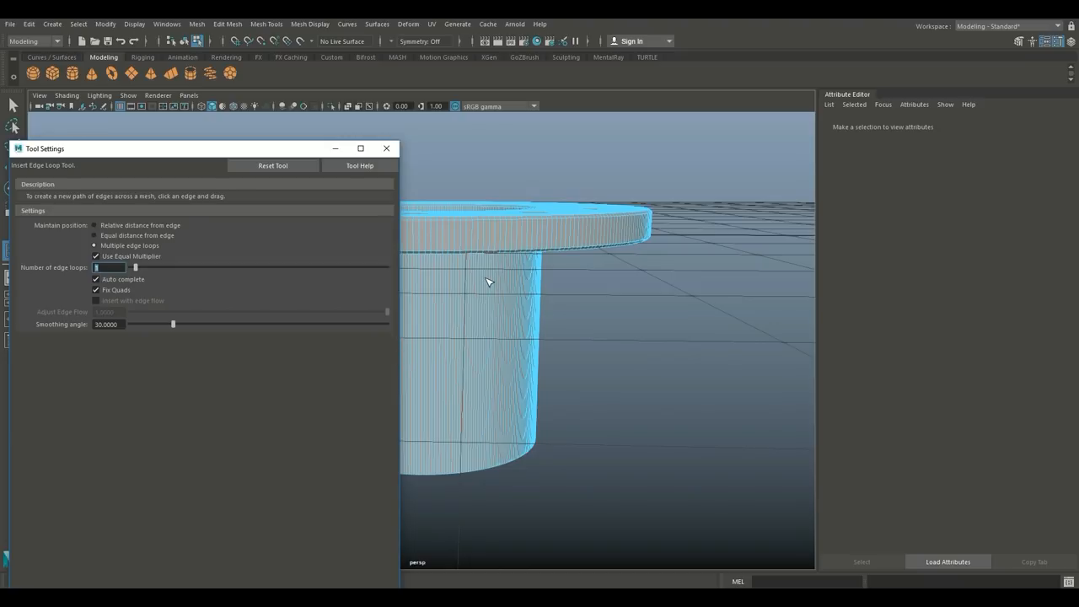
{"action": "type", "text": "2"}
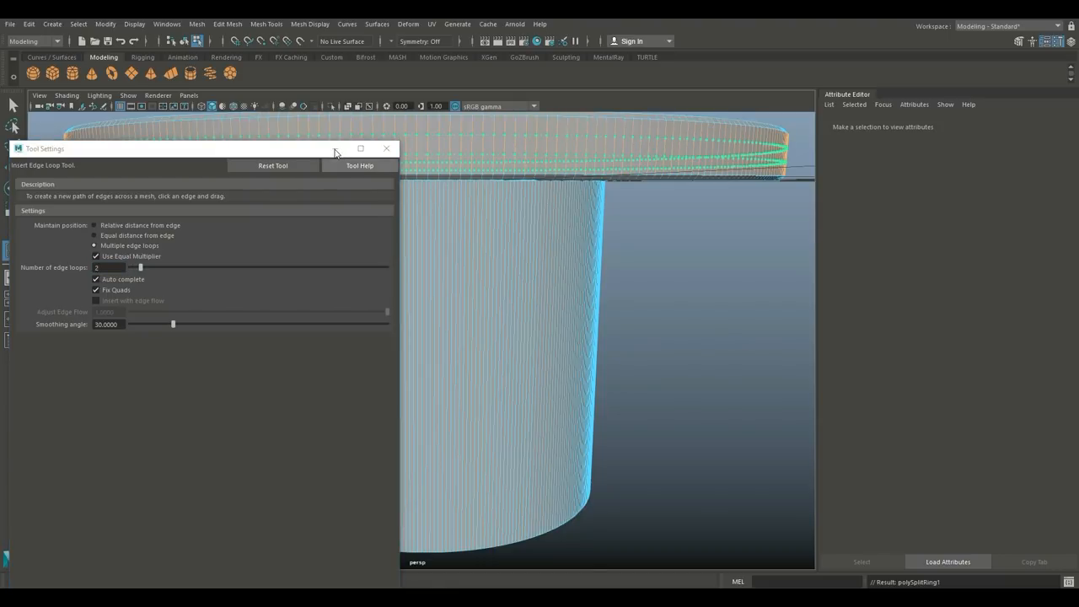
{"action": "left_click", "coordinate": [386, 149]}
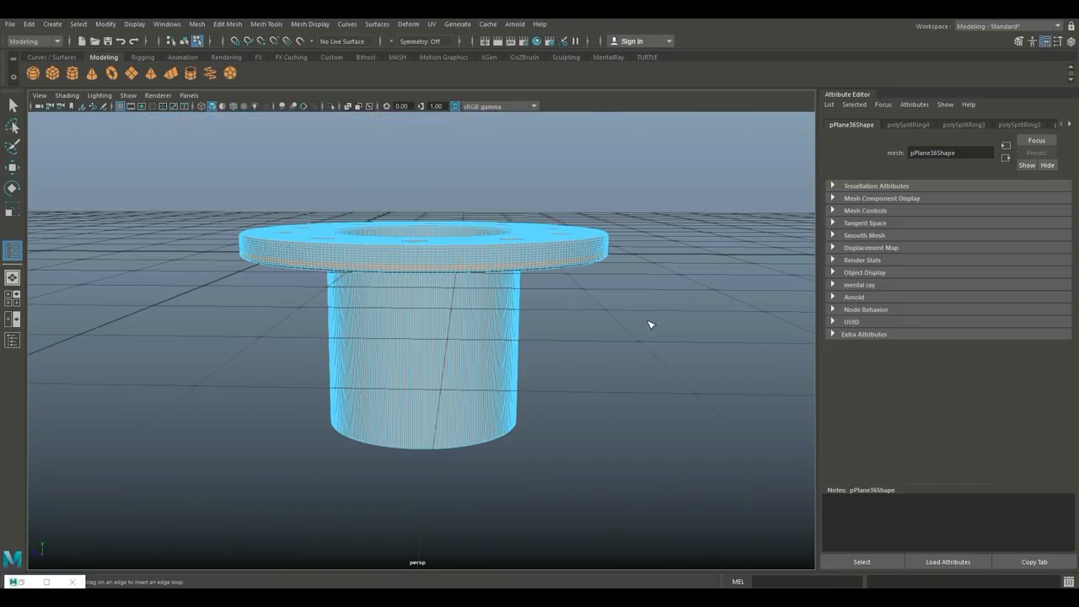
Insert an edge loop pair near the top of the pipe just beneath the flange.
{"action": "left_click_drag", "start_coordinate": [650, 327], "coordinate": [702, 386]}
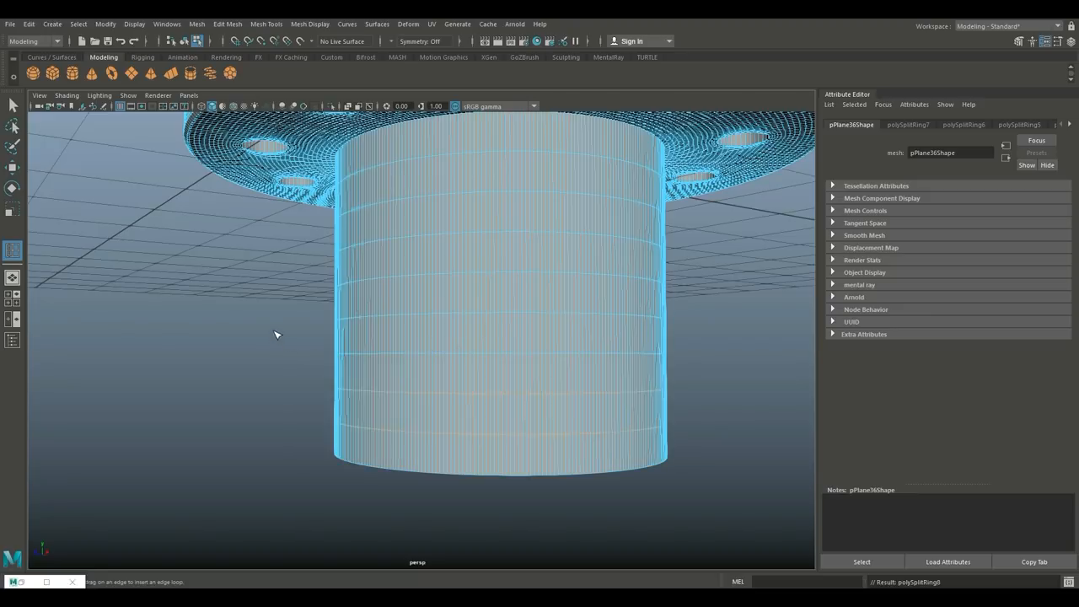
{"action": "left_click_drag", "start_coordinate": [276, 334], "coordinate": [262, 314]}
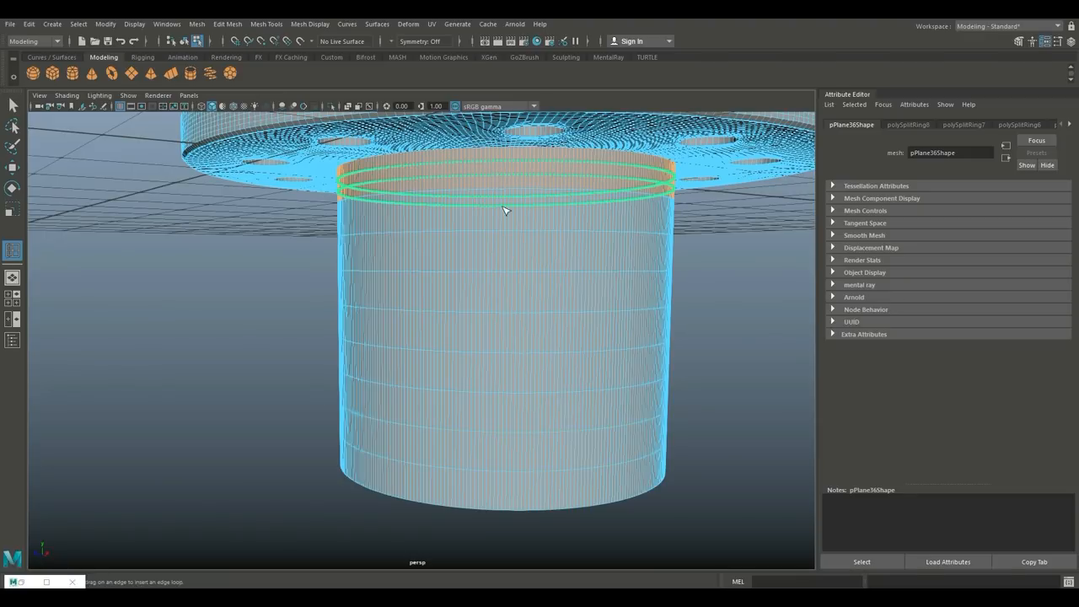
{"action": "left_click", "coordinate": [506, 211]}
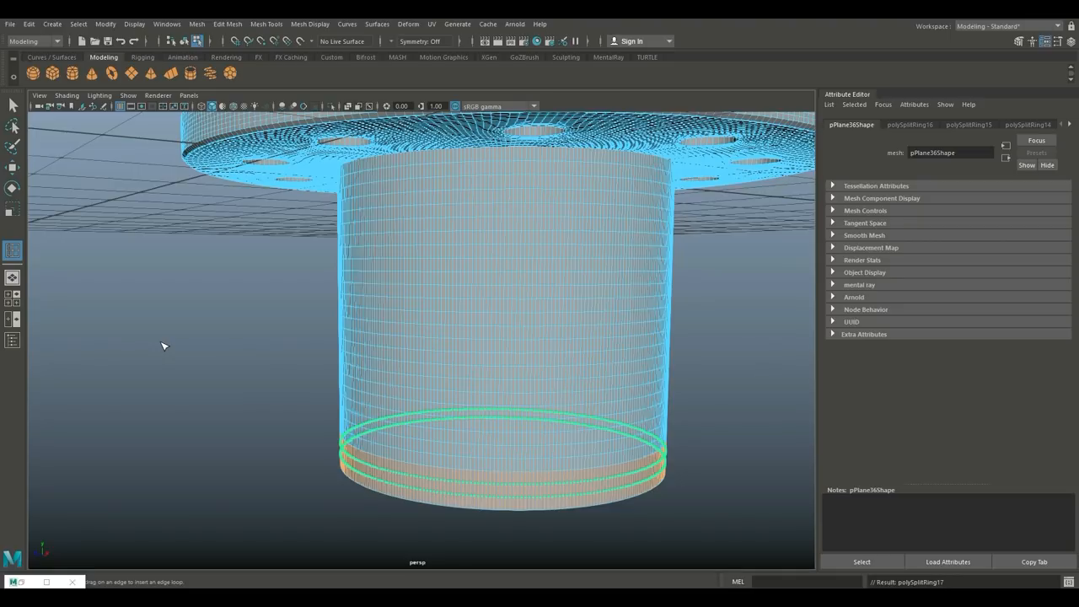
{"action": "left_click_drag", "start_coordinate": [421, 337], "coordinate": [217, 398]}
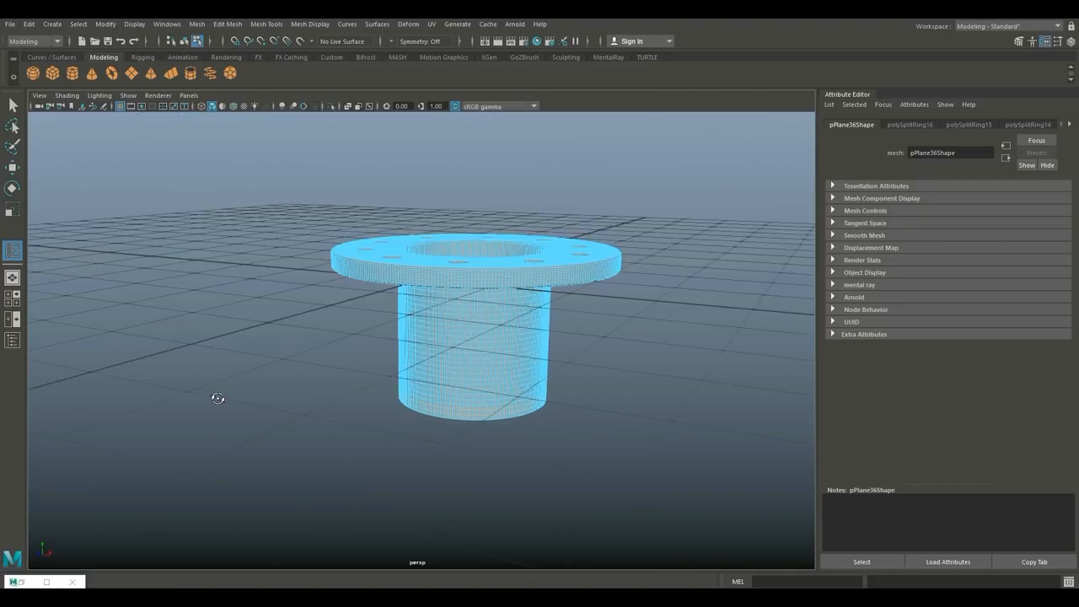
{"action": "left_click_drag", "start_coordinate": [218, 398], "coordinate": [353, 400]}
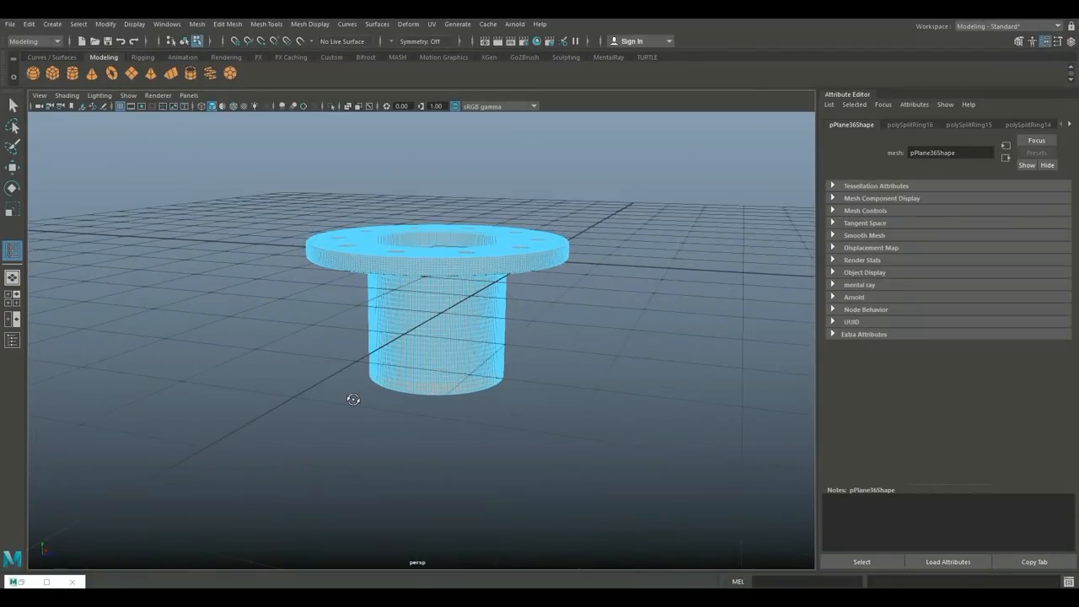
{"action": "left_click_drag", "start_coordinate": [354, 398], "coordinate": [386, 398]}
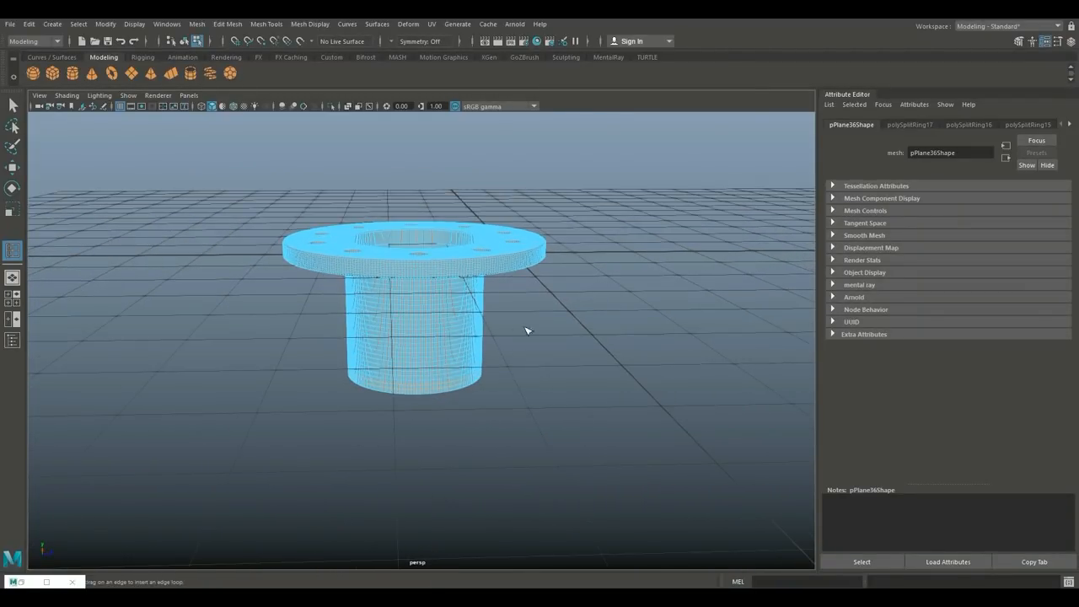
{"action": "mouse_move", "coordinate": [618, 324]}
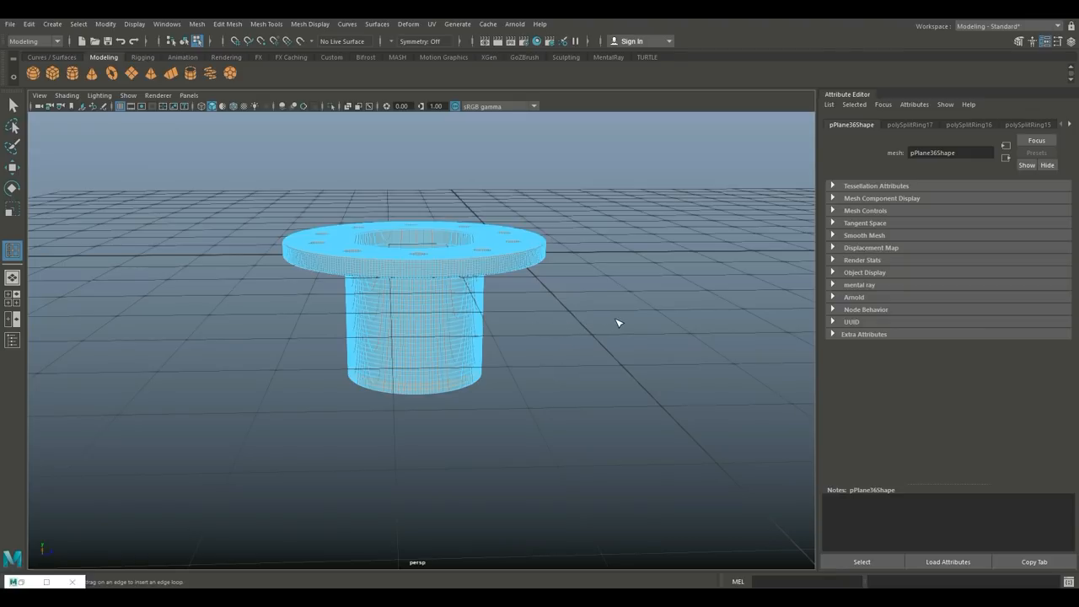